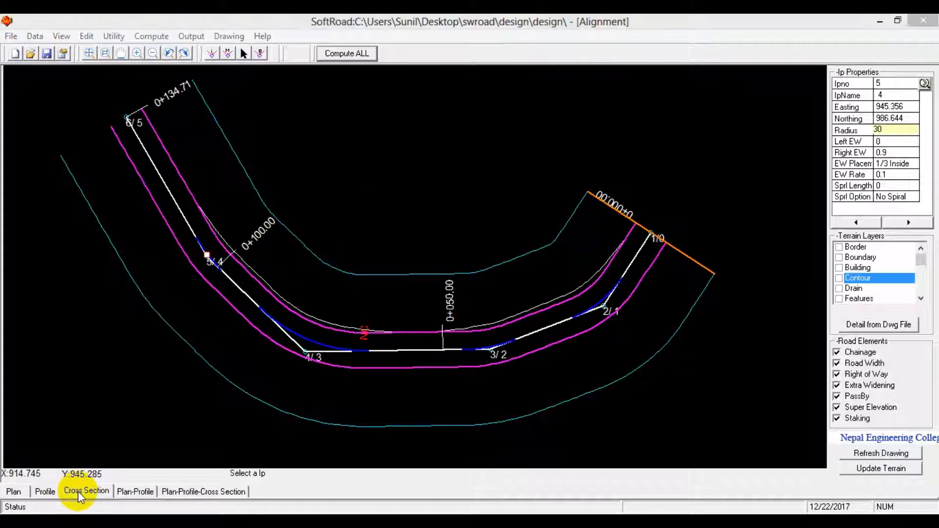
# Step: Open the Cross Editor full screen on section 1 of 8 at chainage 0+000
pyautogui.click(86, 492)
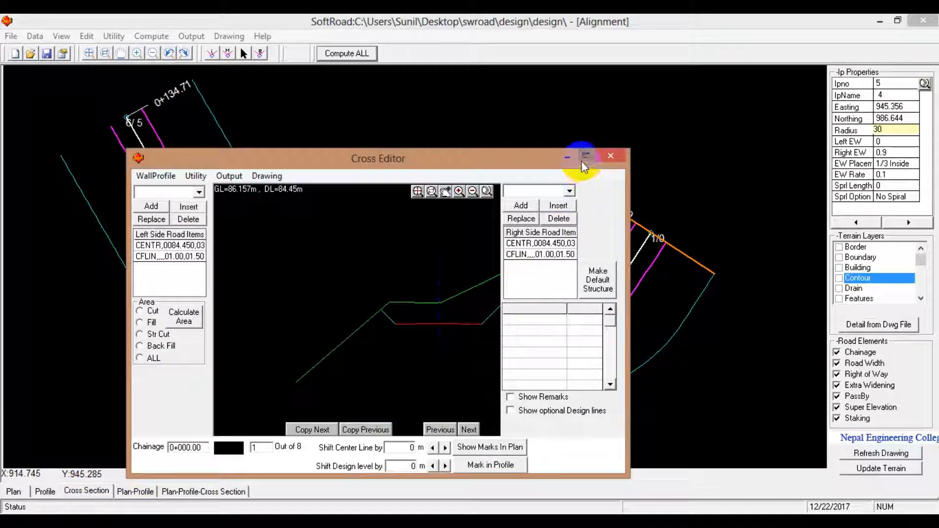
pyautogui.click(586, 157)
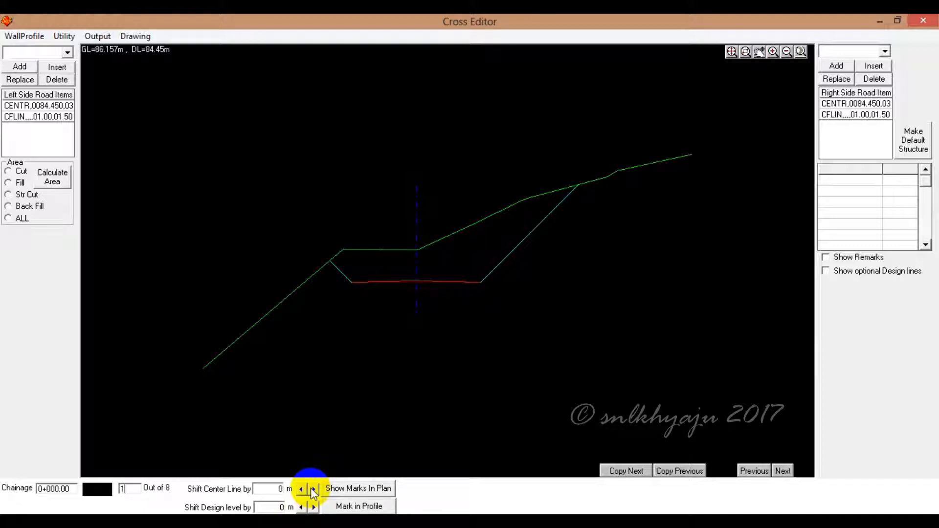
# Step: Shift the 0+000 centre line to -2.5 m and show that mark in the plan
pyautogui.click(313, 489)
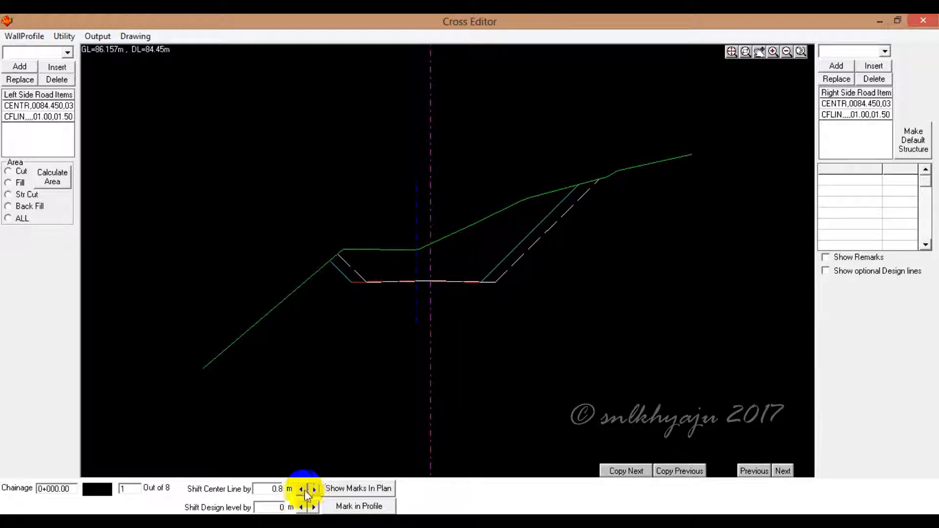
pyautogui.click(302, 489)
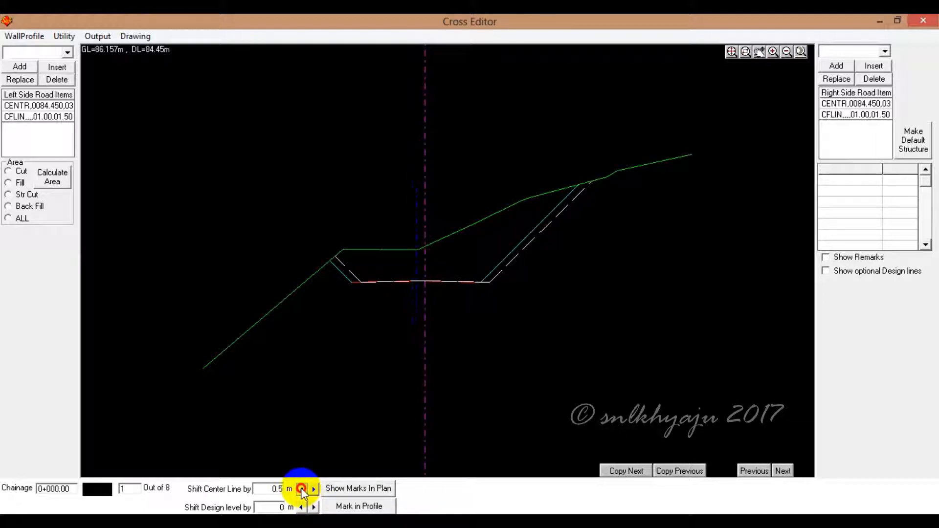
pyautogui.click(301, 489)
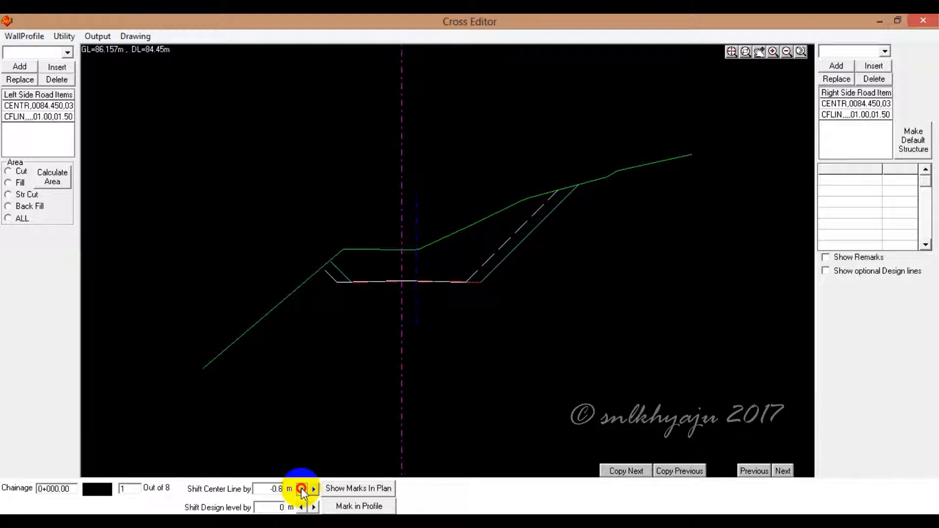
pyautogui.click(301, 489)
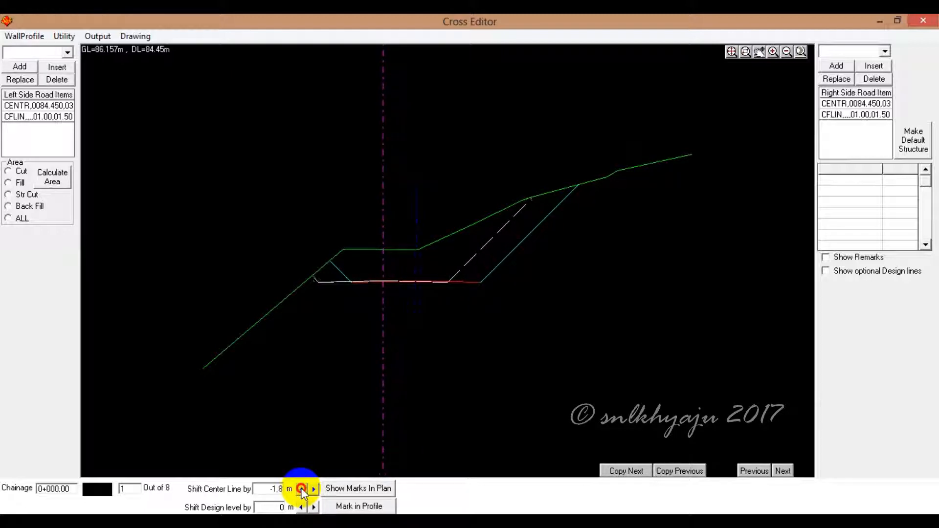
pyautogui.click(301, 488)
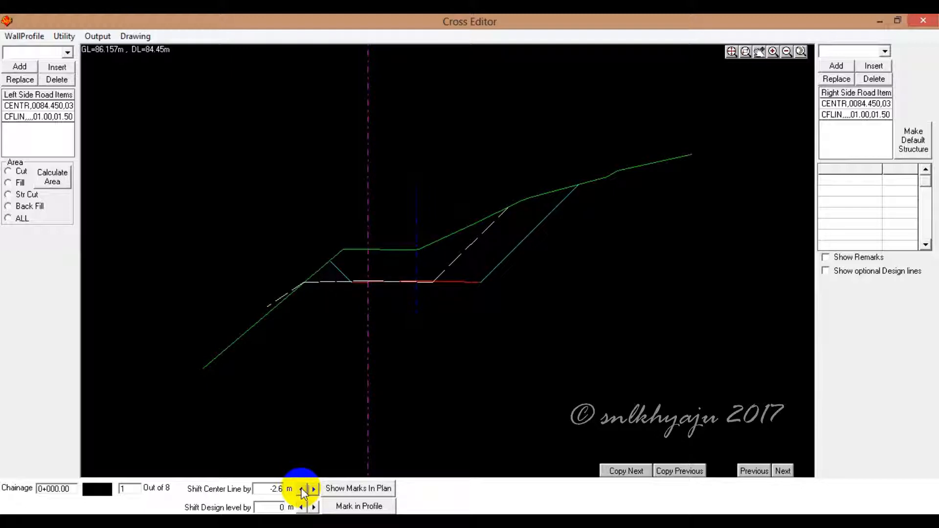
pyautogui.click(302, 486)
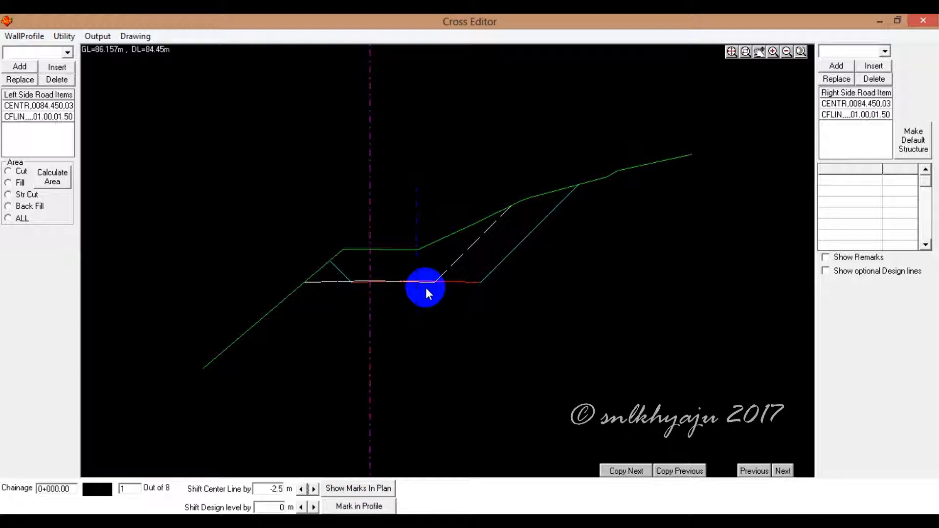
pyautogui.click(358, 488)
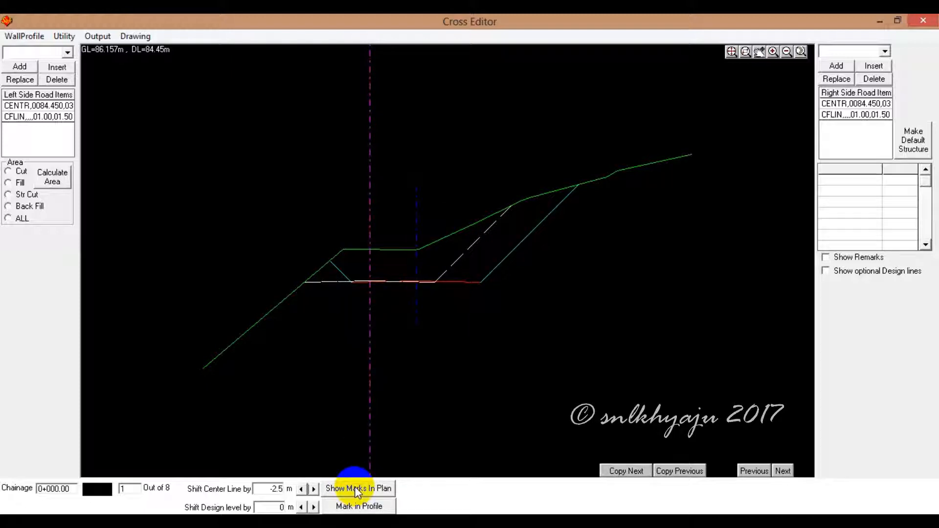
pyautogui.click(358, 489)
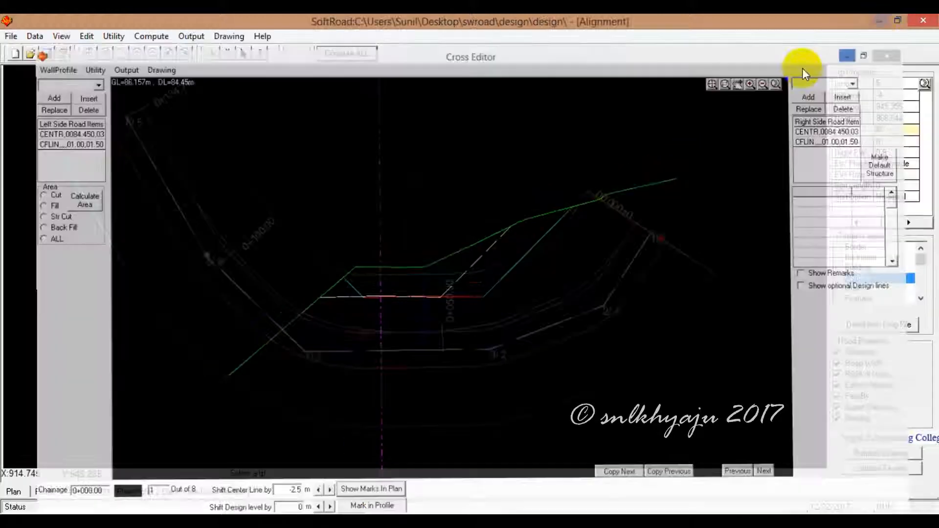
# Step: Hide the Cross Editor and zoom the plan window around start point IP 1/0
pyautogui.click(13, 491)
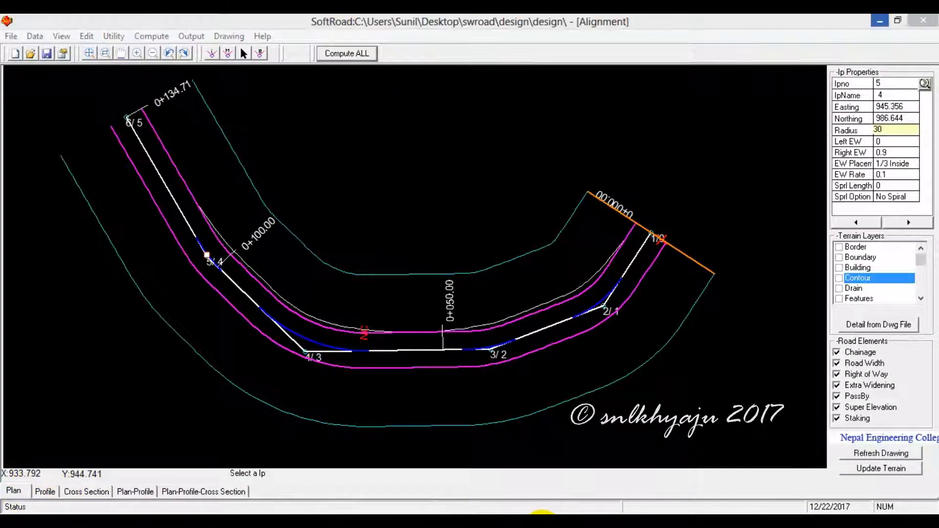
pyautogui.click(635, 240)
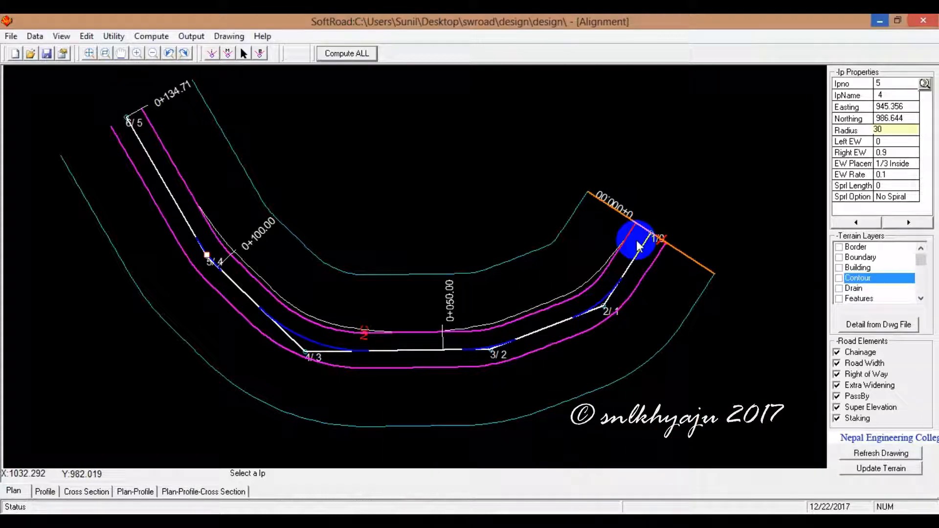
pyautogui.click(104, 54)
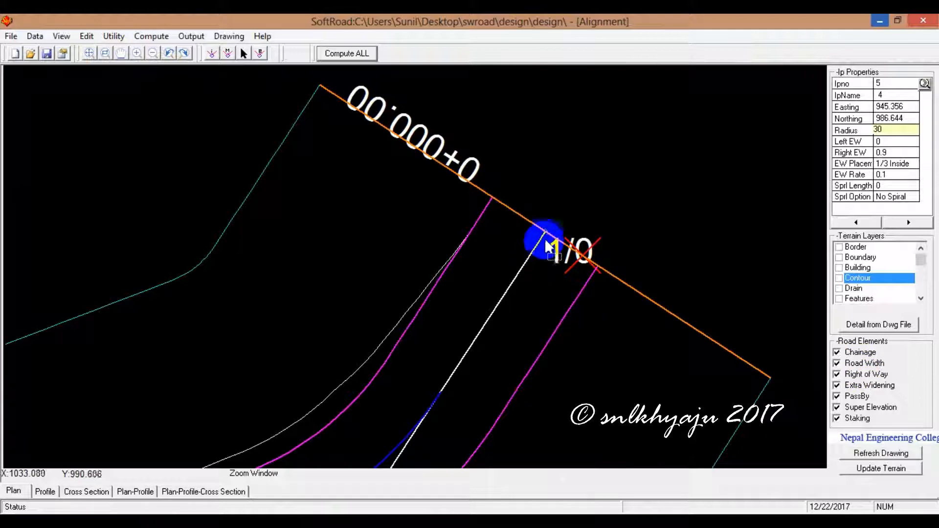
pyautogui.moveTo(546, 234)
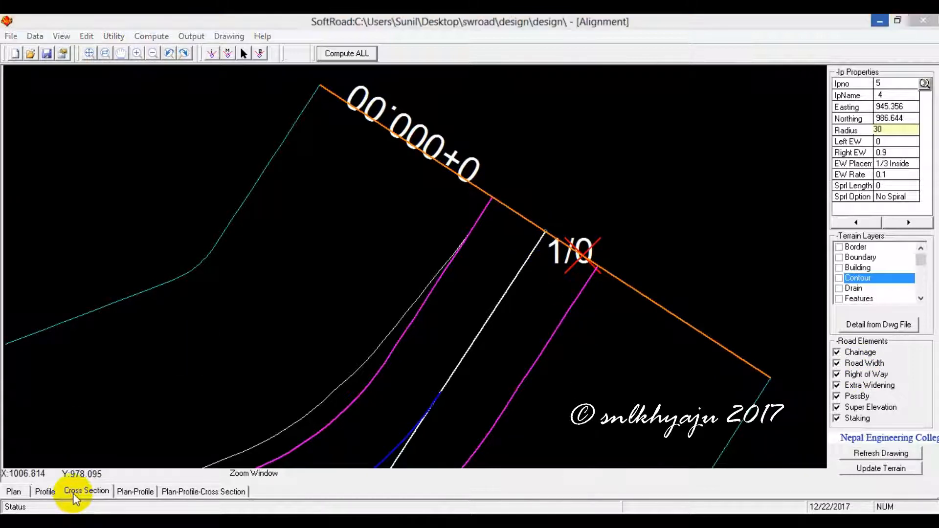
pyautogui.click(86, 491)
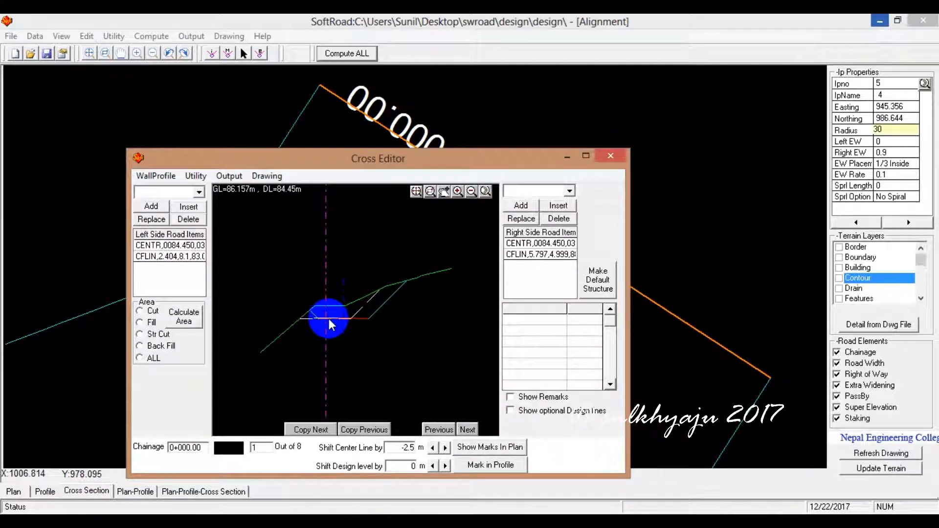
pyautogui.click(610, 155)
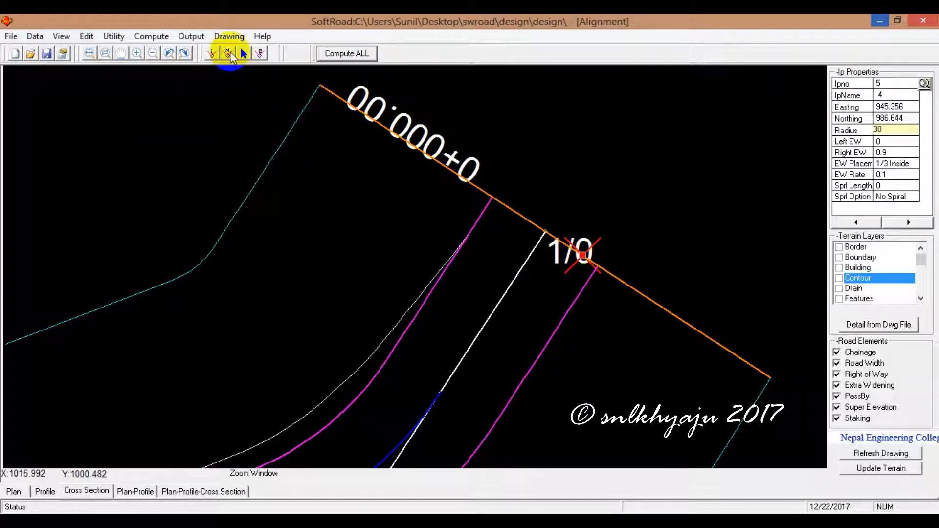
# Step: Move IP 1/0 onto the red shift mark, run Compute ALL, and reopen section 0+000
pyautogui.click(228, 53)
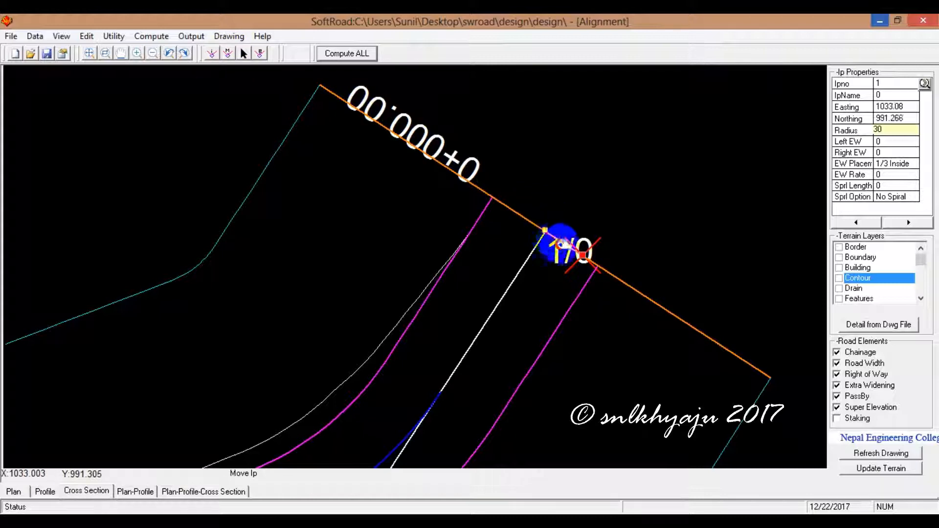
pyautogui.moveTo(560, 246); pyautogui.dragTo(581, 254)
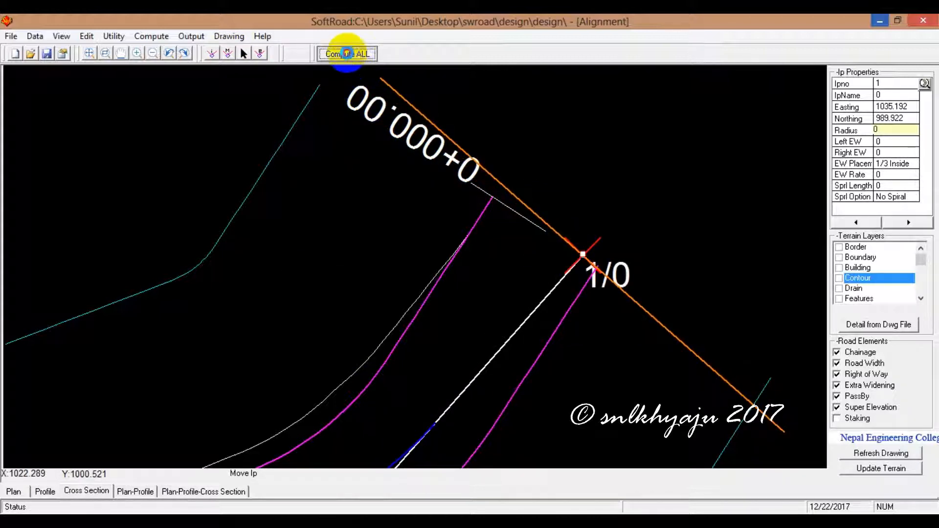
pyautogui.click(346, 54)
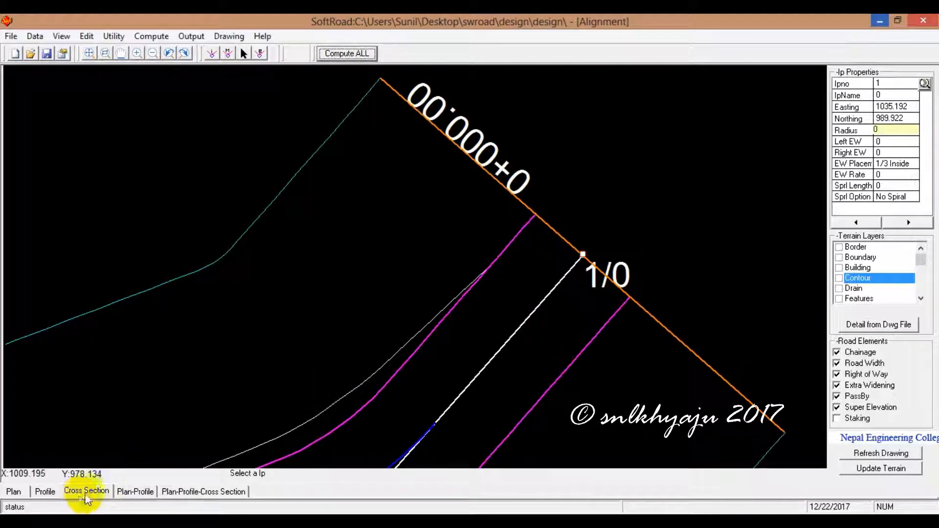
pyautogui.click(85, 492)
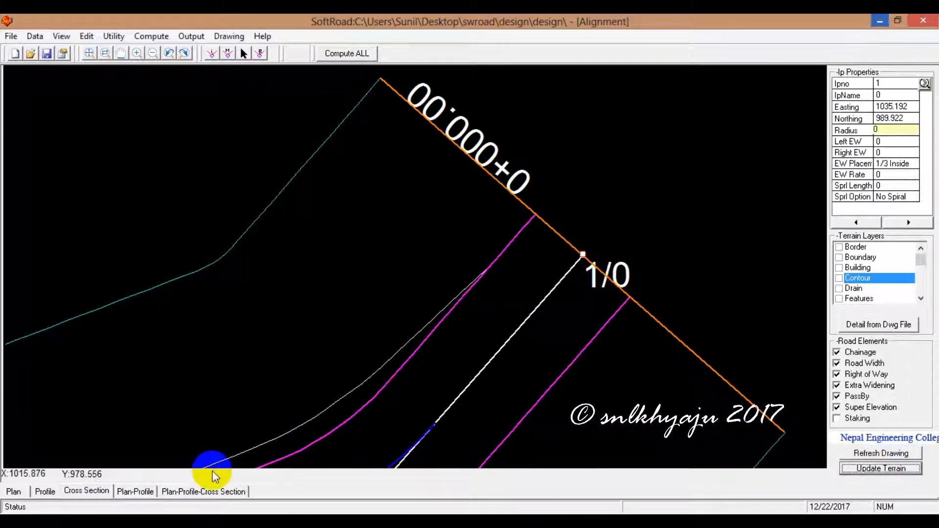
pyautogui.click(86, 491)
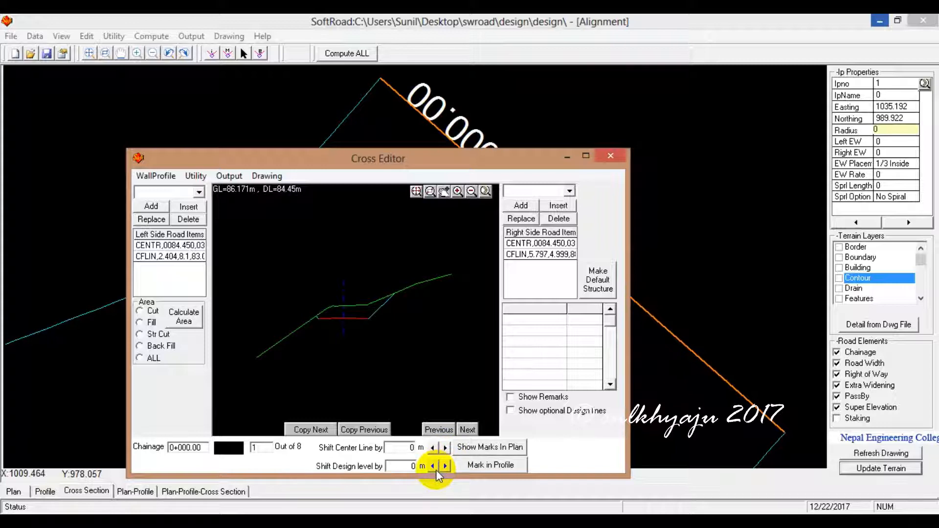
# Step: Raise the 0+000 design level by 1.8 m and mark it in the profile
pyautogui.click(446, 466)
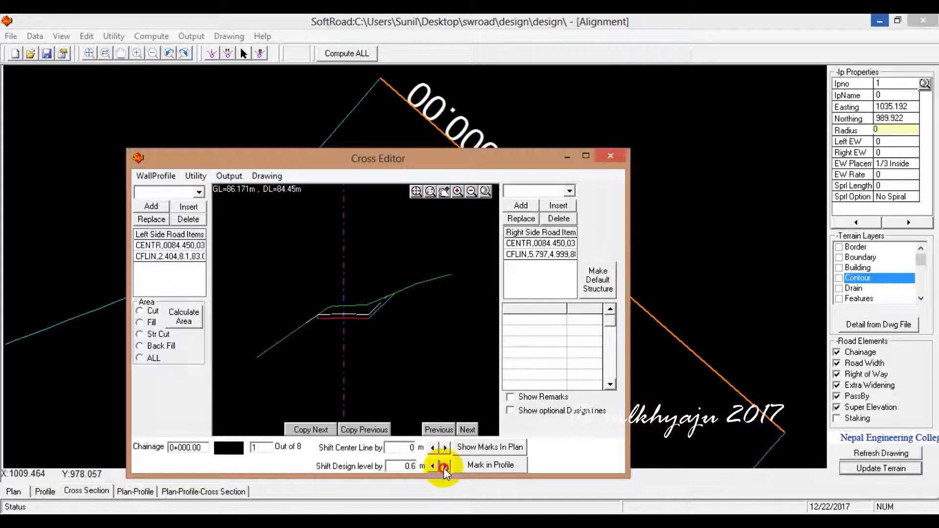
pyautogui.click(445, 463)
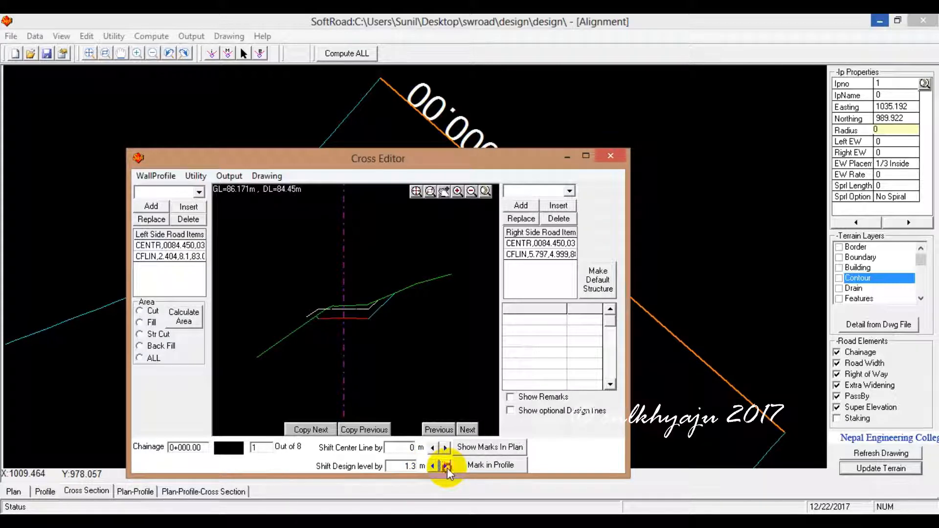
pyautogui.click(445, 466)
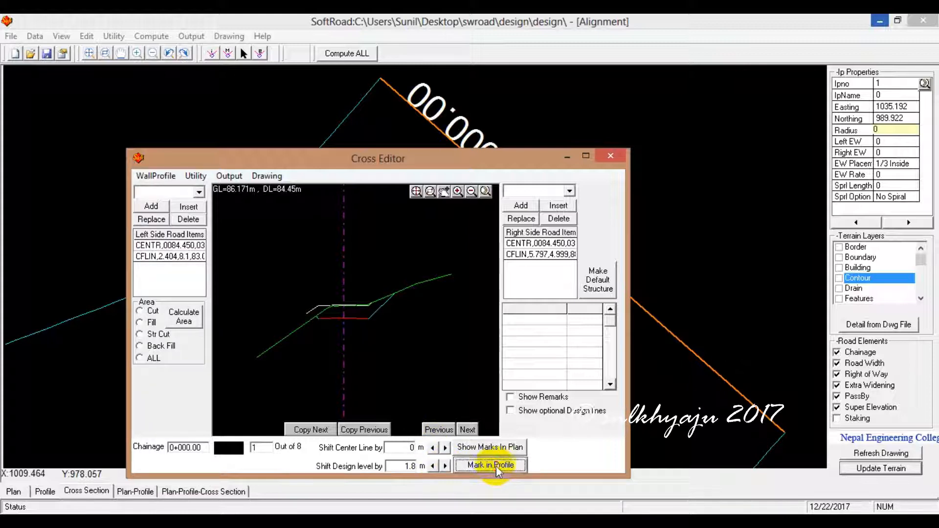
pyautogui.click(489, 465)
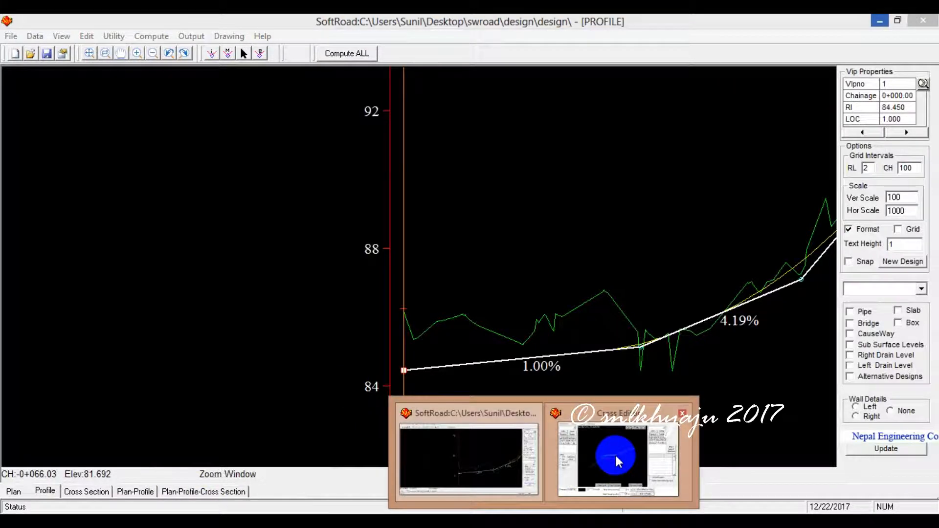
# Step: Drag the first VIP to chainage 0+000.00 at RL 84.242 and update the profile
pyautogui.click(615, 458)
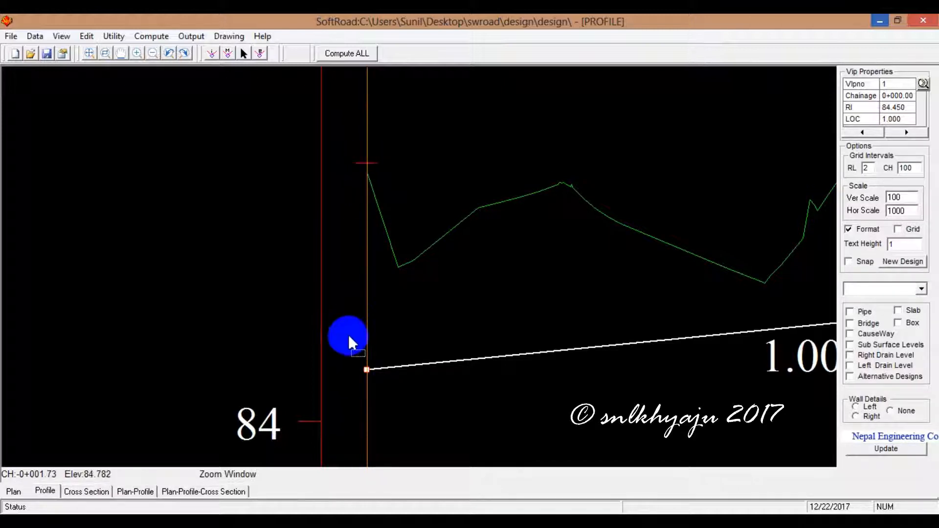
pyautogui.moveTo(657, 389)
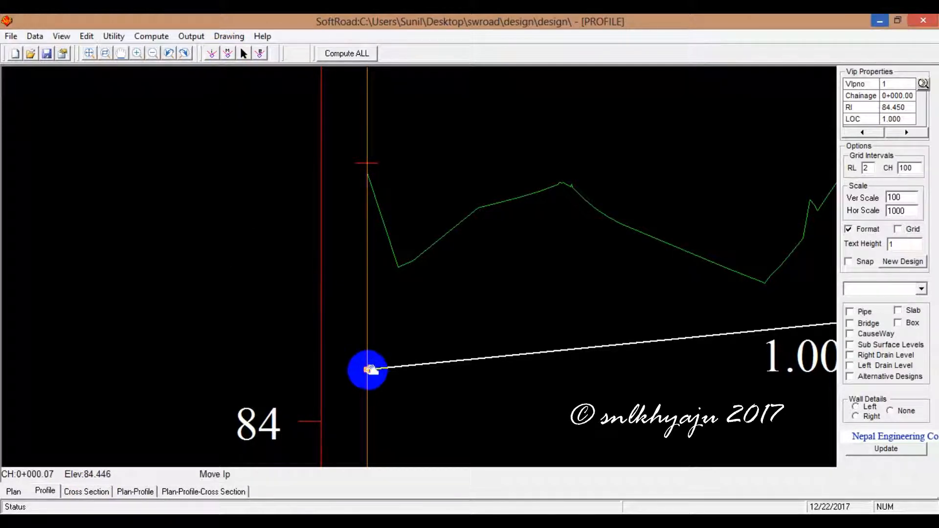
pyautogui.moveTo(367, 370); pyautogui.dragTo(366, 326)
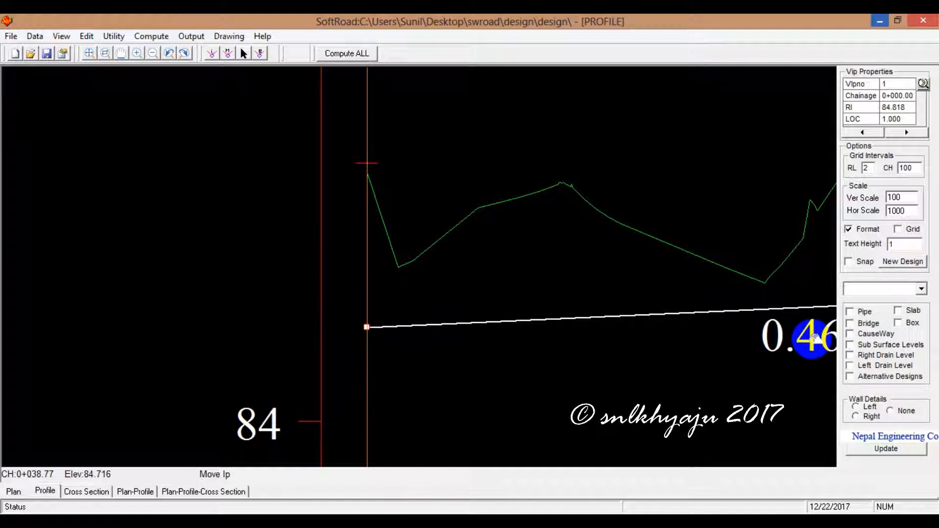
pyautogui.moveTo(366, 327); pyautogui.dragTo(370, 345)
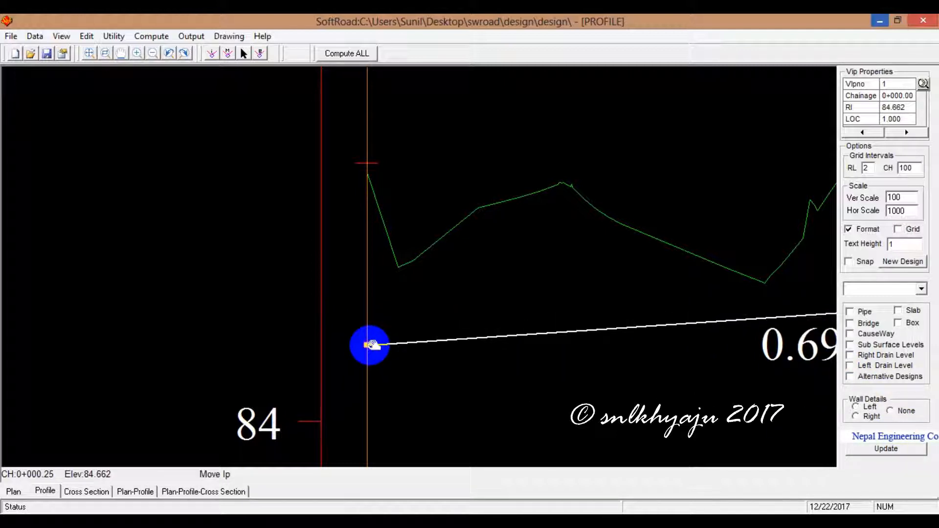
pyautogui.moveTo(370, 344); pyautogui.dragTo(366, 385)
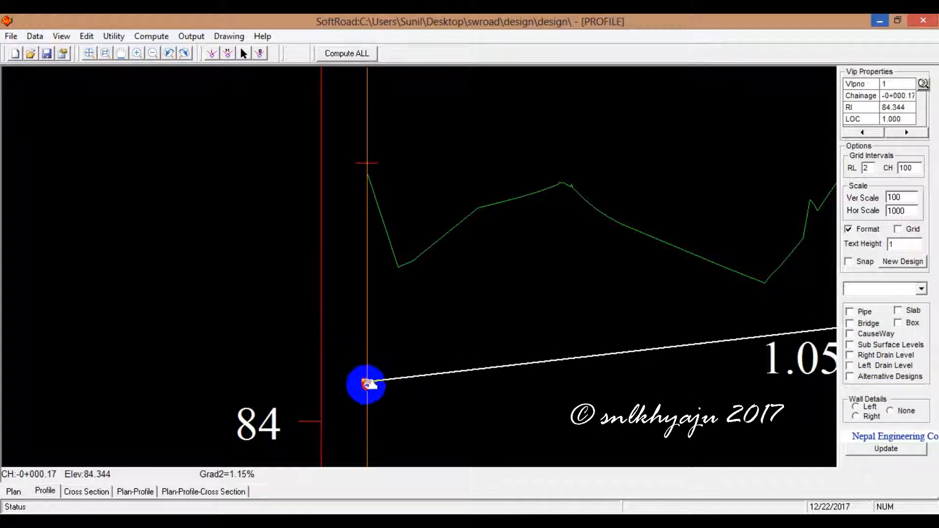
pyautogui.moveTo(366, 384); pyautogui.dragTo(392, 412)
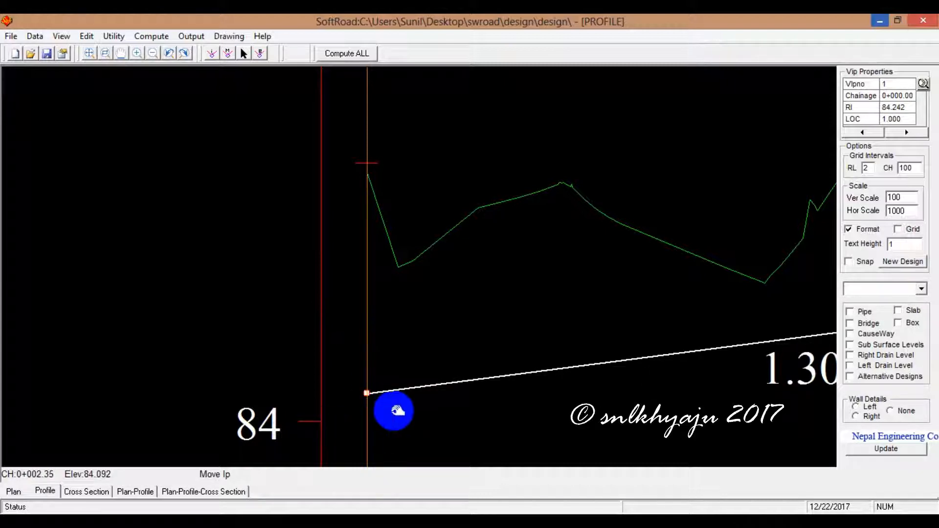
pyautogui.click(345, 54)
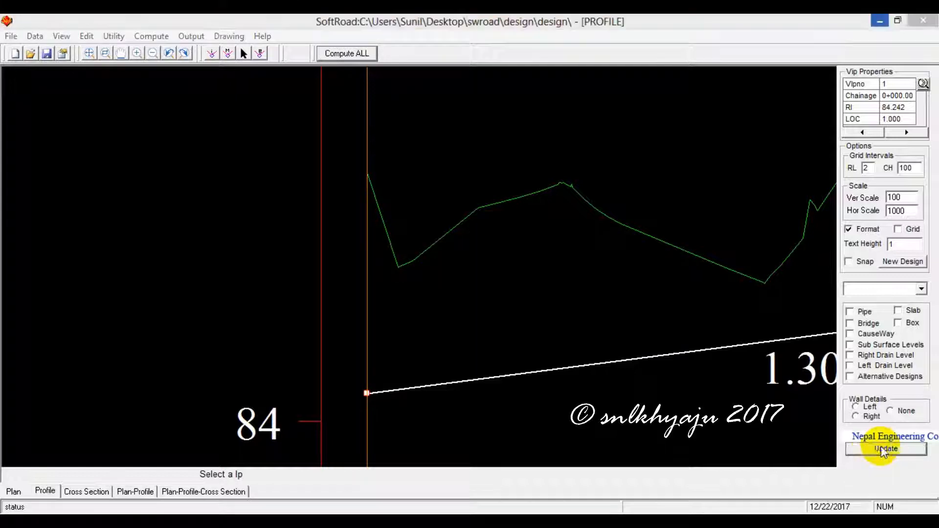
pyautogui.click(886, 449)
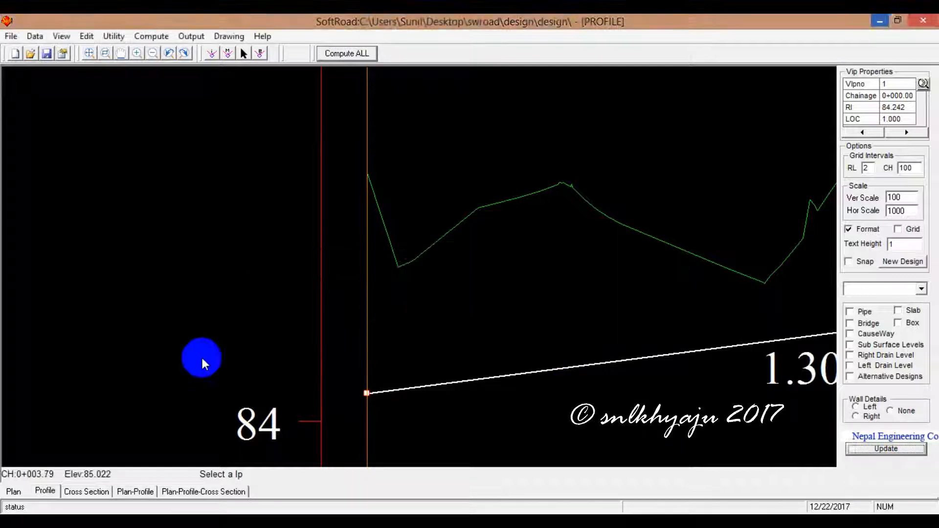
pyautogui.click(86, 491)
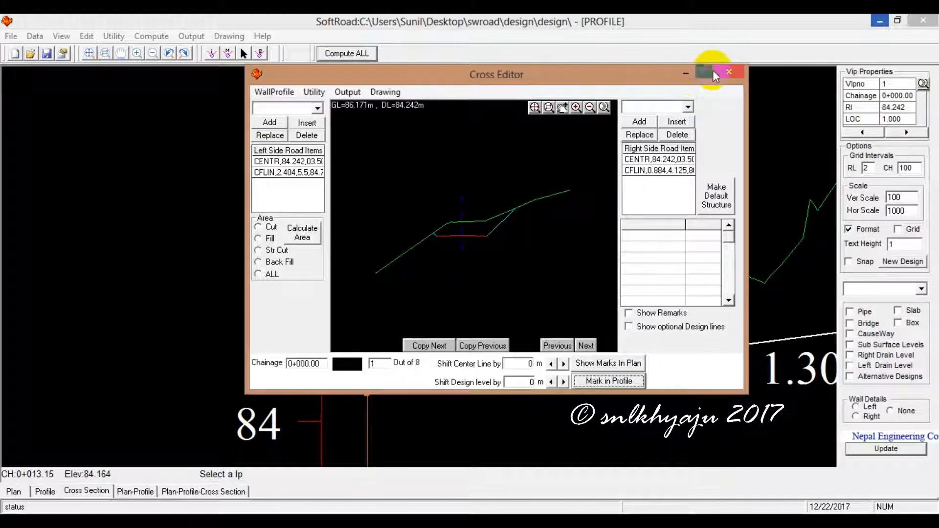
# Step: Zoom the full-screen Cross Editor to extents, browse chainages 0+020 and 0+040, then return to 0+000
pyautogui.click(710, 72)
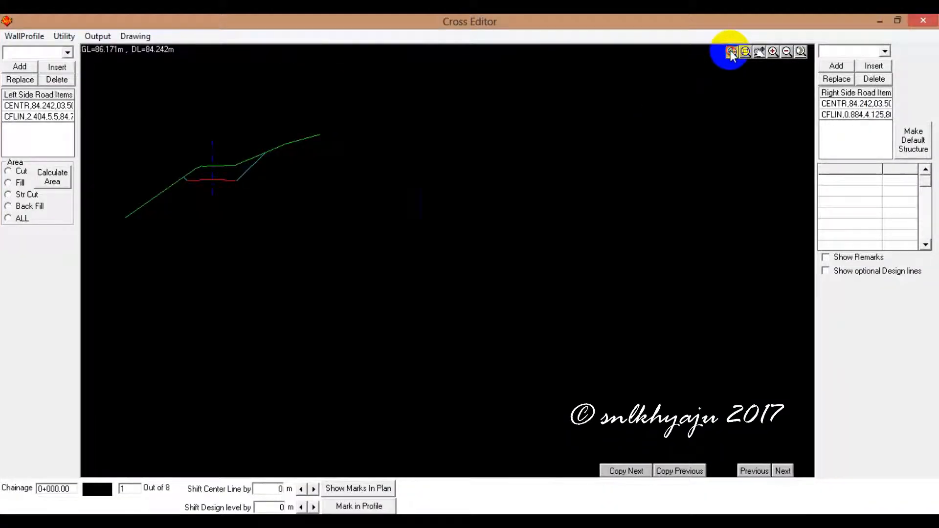
pyautogui.click(732, 52)
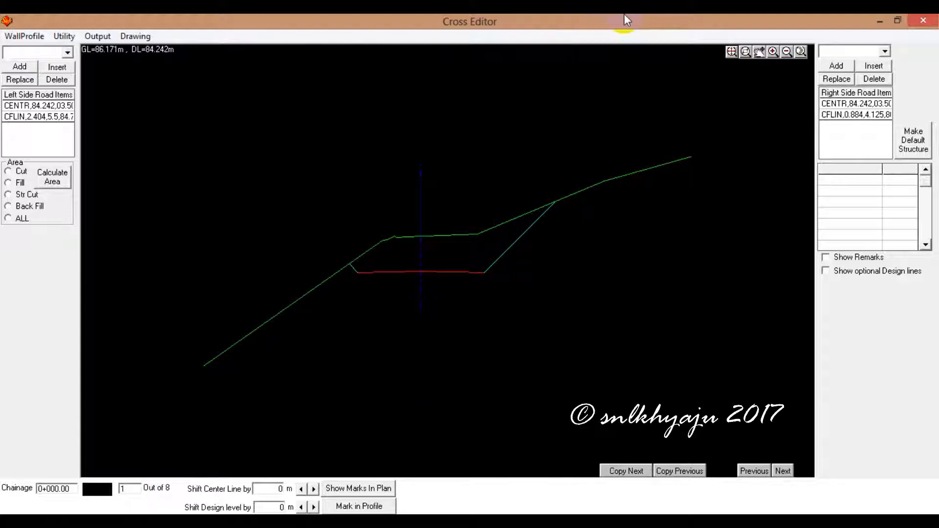
pyautogui.click(437, 267)
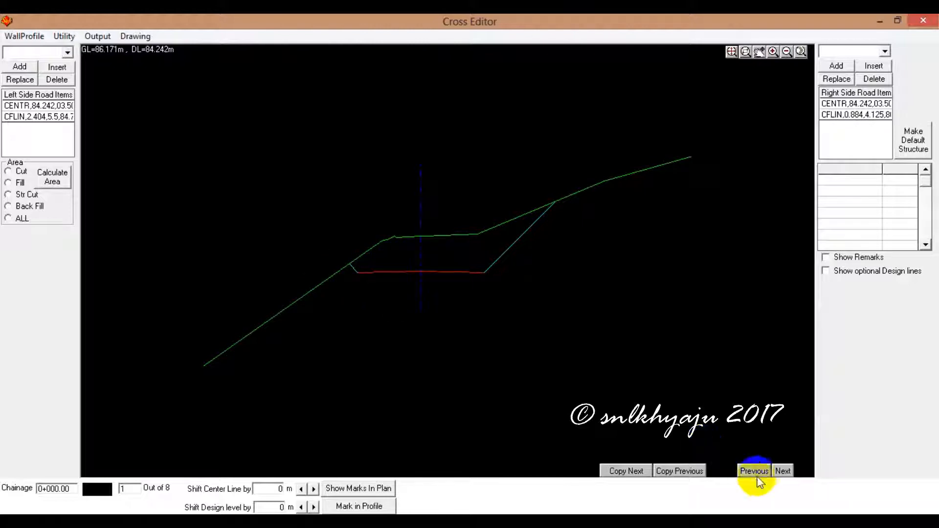
pyautogui.click(783, 471)
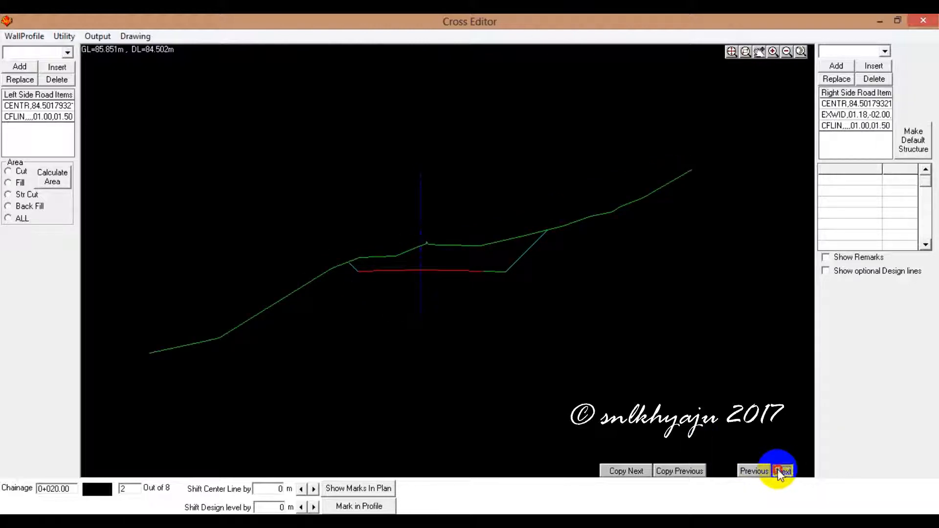
pyautogui.click(783, 472)
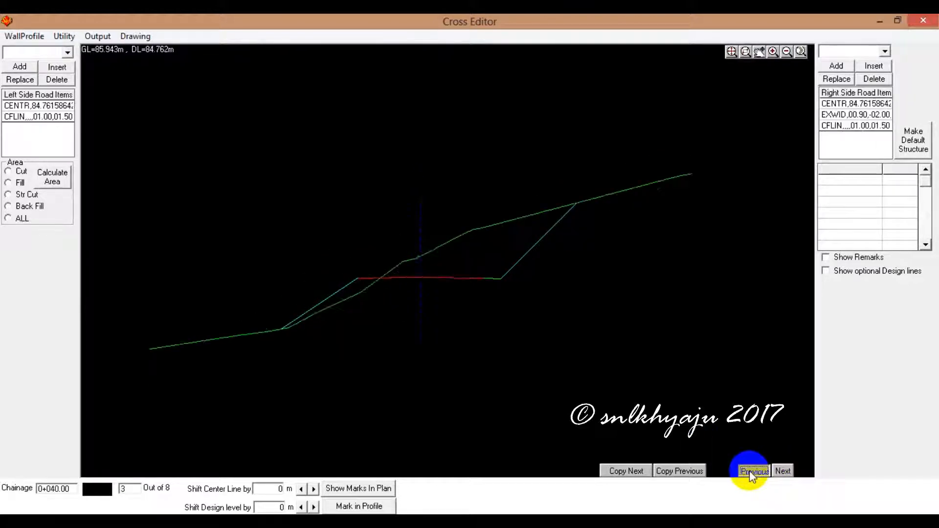
pyautogui.click(754, 472)
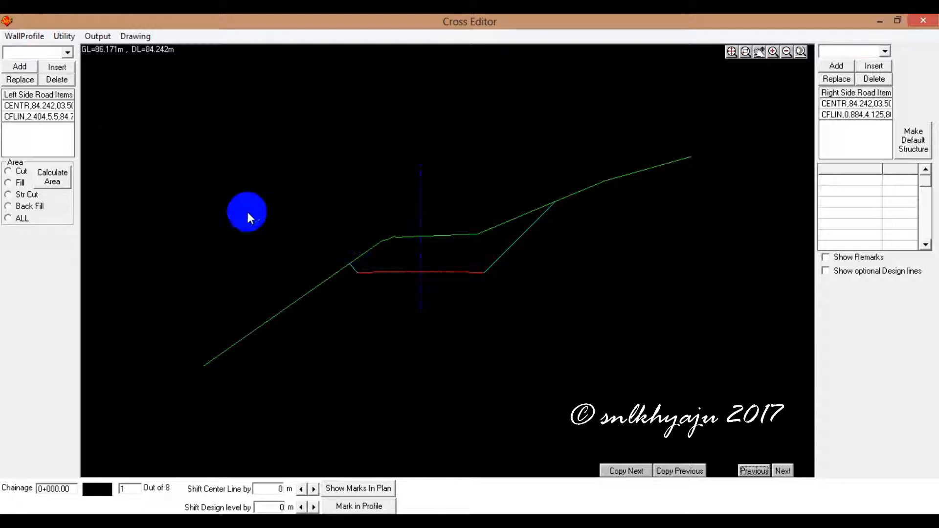
pyautogui.moveTo(37, 135)
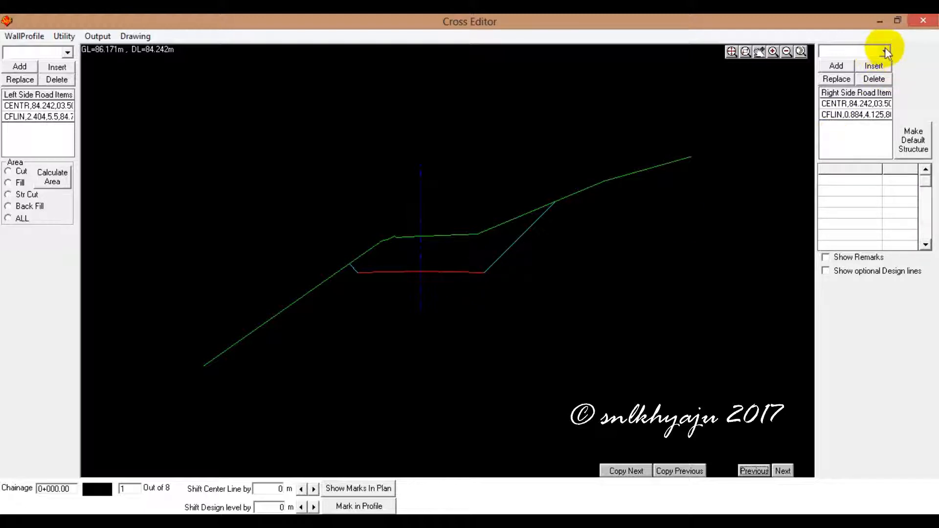
# Step: Insert a DrainA drain on the right side between CENTR and CFLIN, redoing one misplaced insert
pyautogui.click(887, 52)
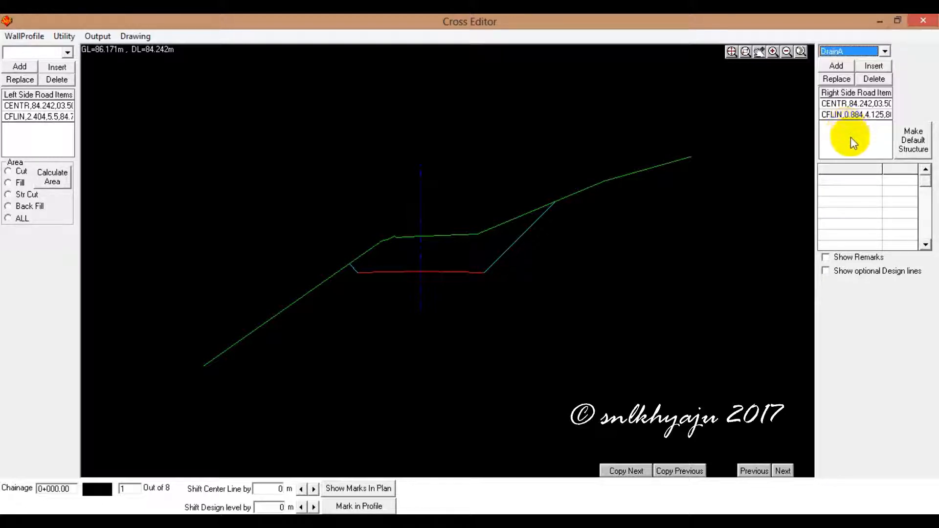
pyautogui.click(855, 115)
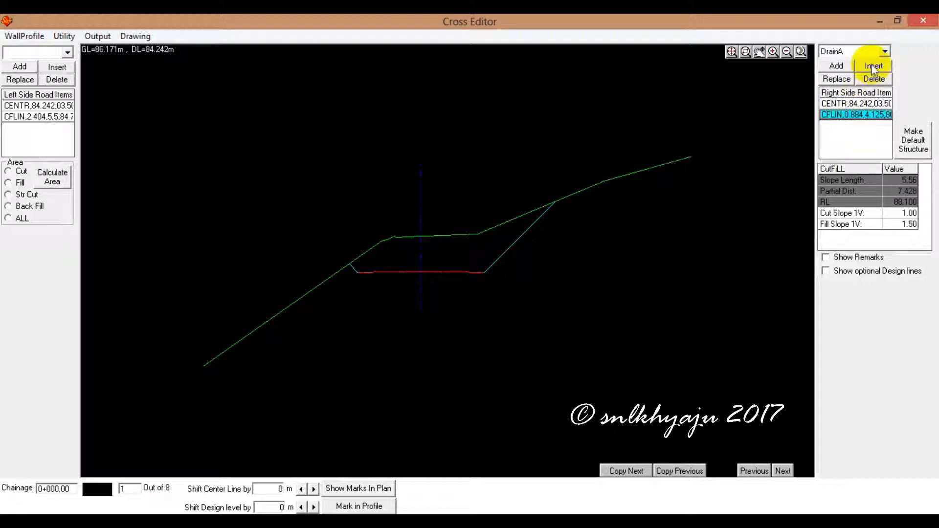
pyautogui.click(874, 66)
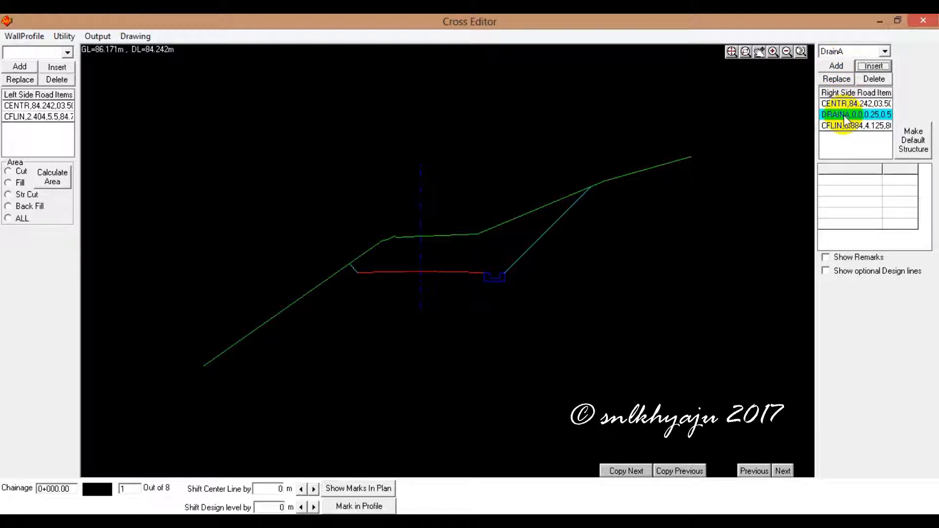
pyautogui.click(856, 115)
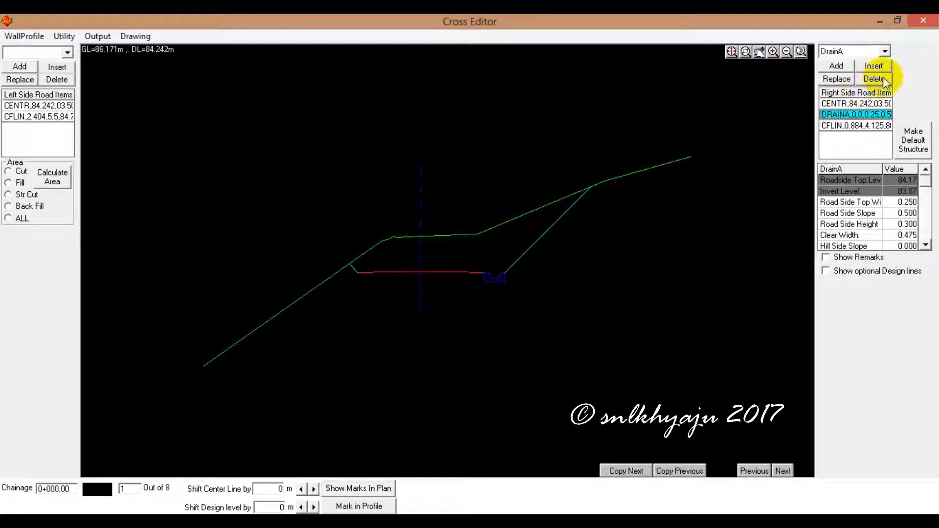
pyautogui.click(874, 78)
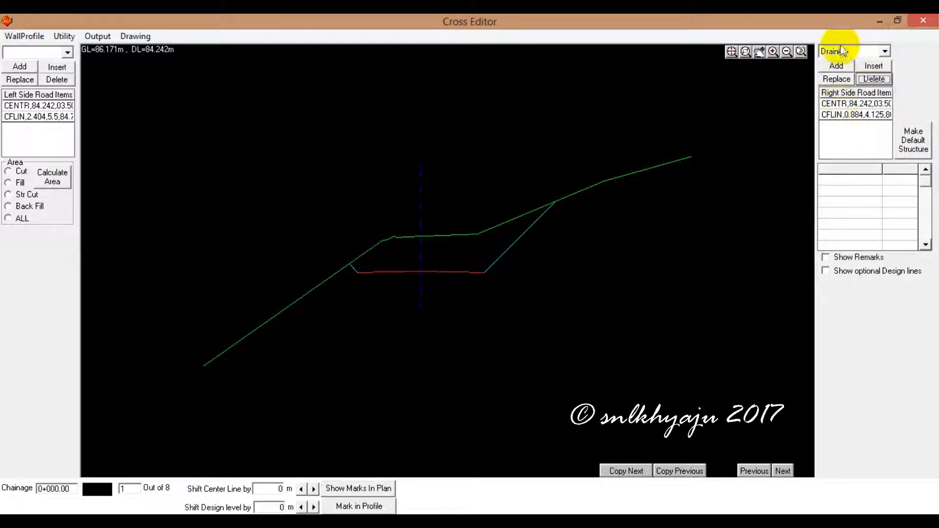
pyautogui.click(856, 115)
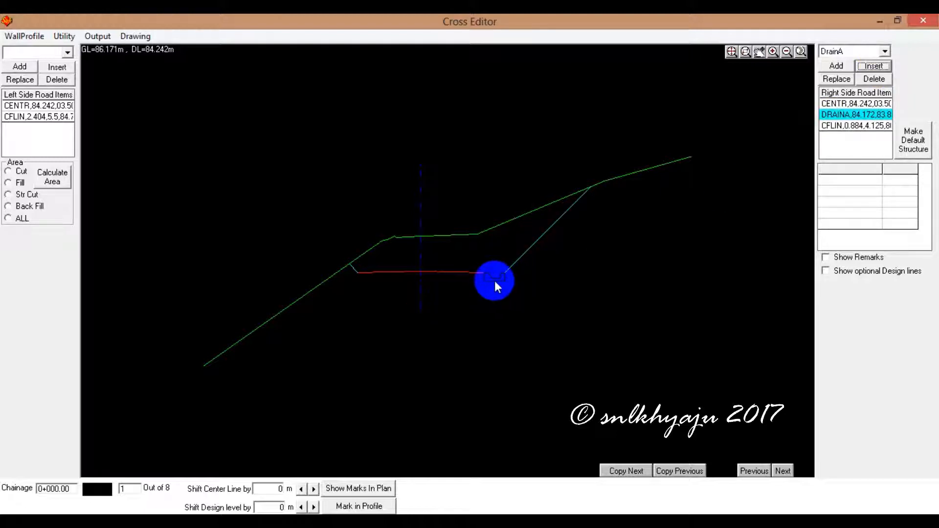
pyautogui.click(874, 78)
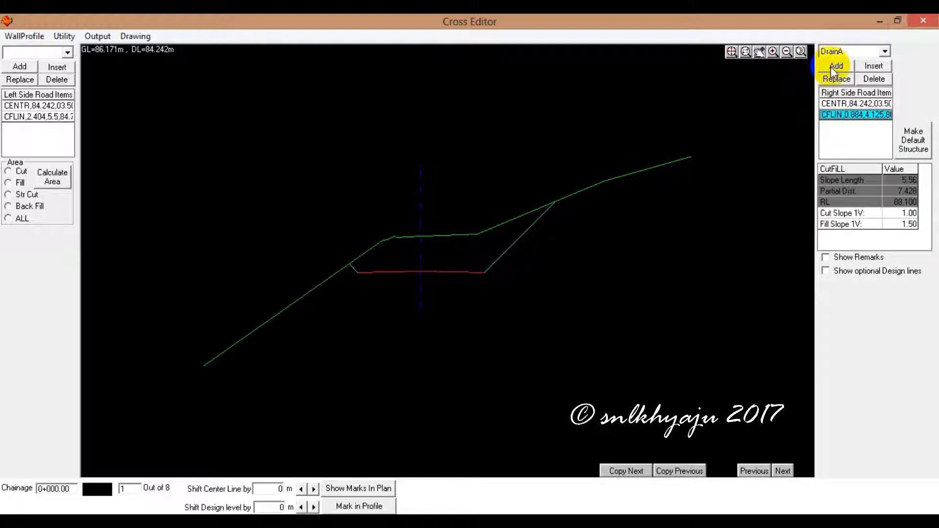
pyautogui.click(837, 66)
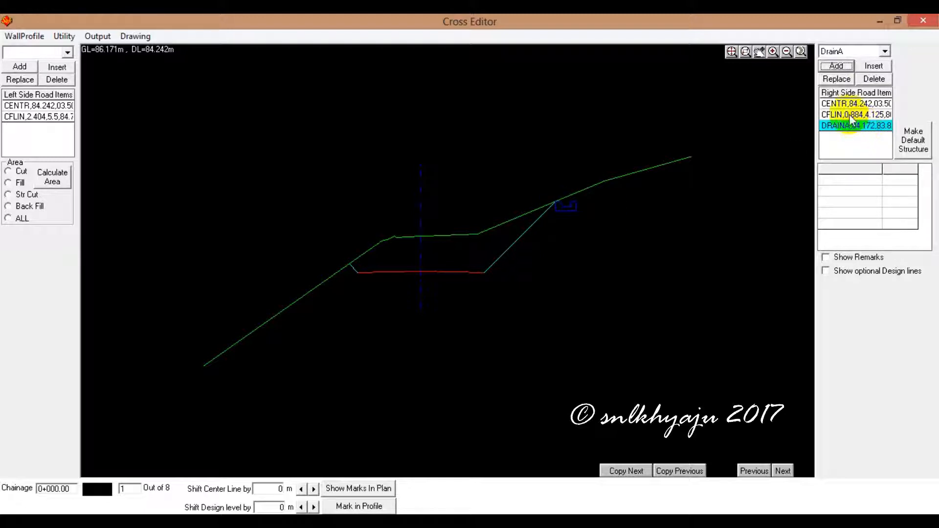
pyautogui.click(855, 125)
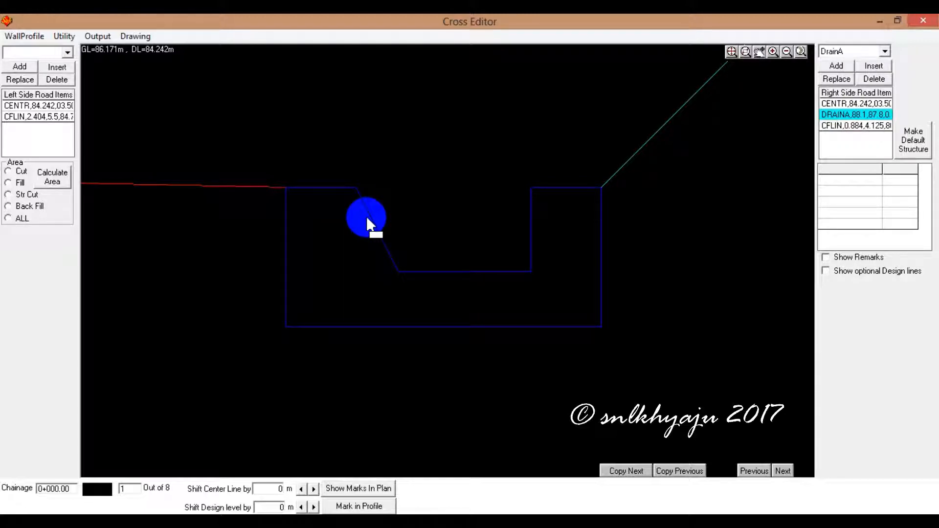
# Step: Give DRAINA a Road Side Slope of 0.250 and Road Side Height of 0.400
pyautogui.click(855, 114)
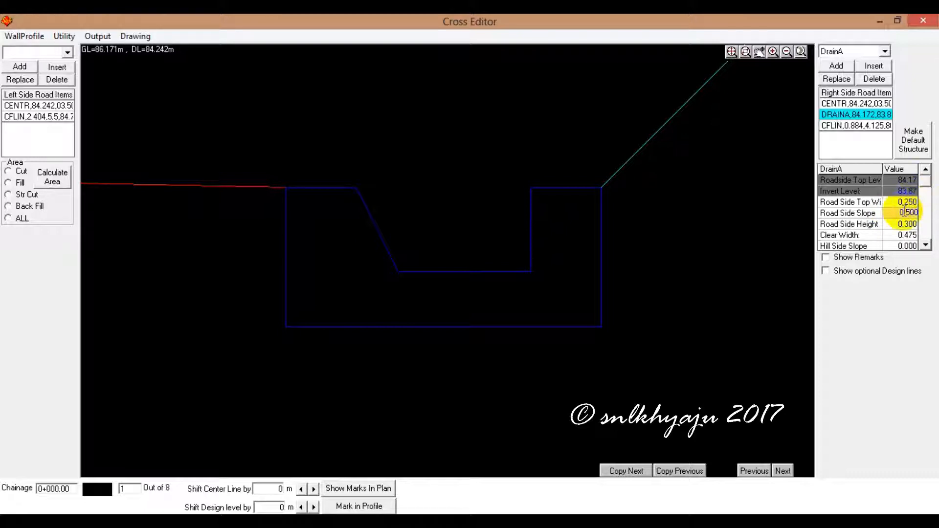
pyautogui.click(907, 213)
pyautogui.write('0.250')
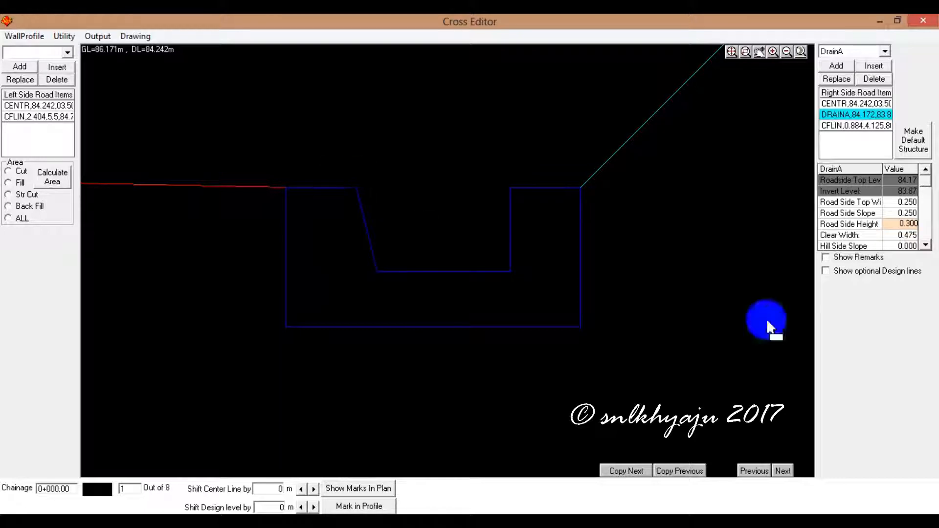
pyautogui.click(907, 223)
pyautogui.write('0.400')
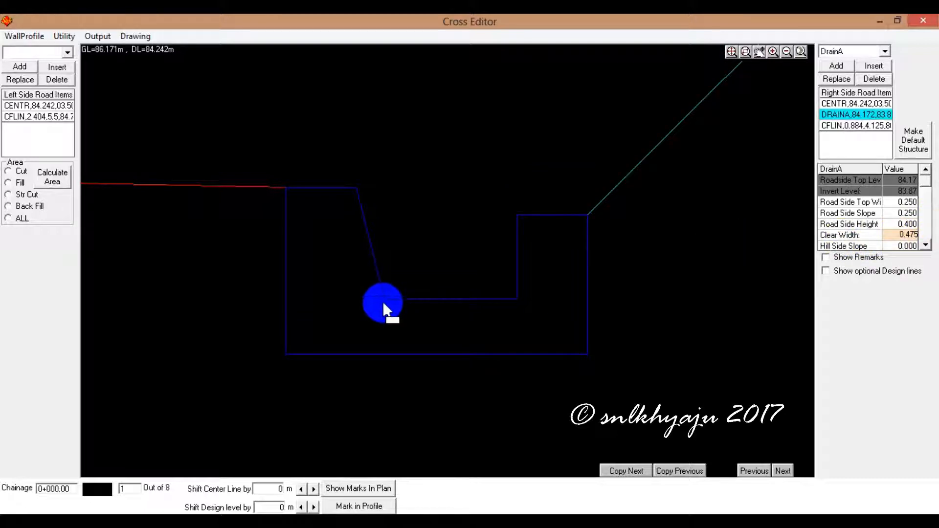
# Step: Enter DRAINA clear width 0.500, hill-side slope 0.250 and hill-side height 0.4
pyautogui.moveTo(382, 304); pyautogui.dragTo(521, 299)
pyautogui.write('0.500')
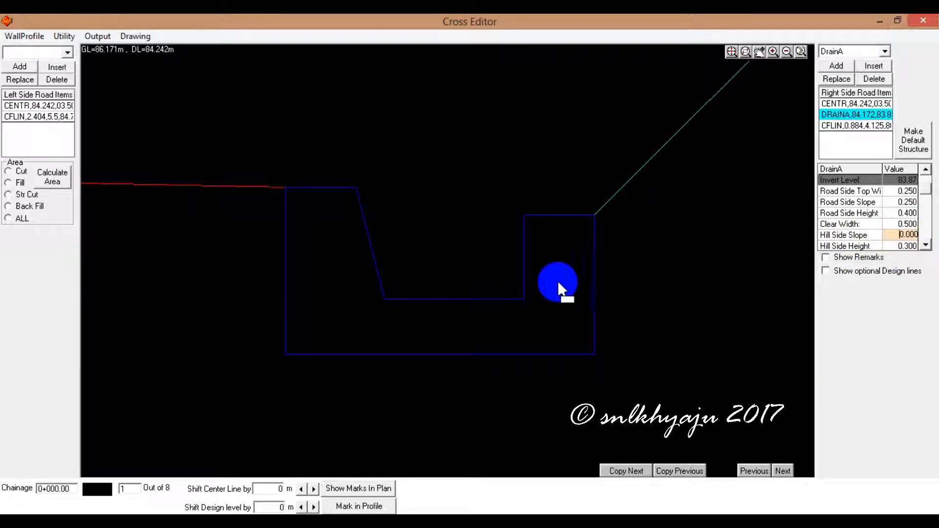
pyautogui.moveTo(557, 285); pyautogui.dragTo(544, 239)
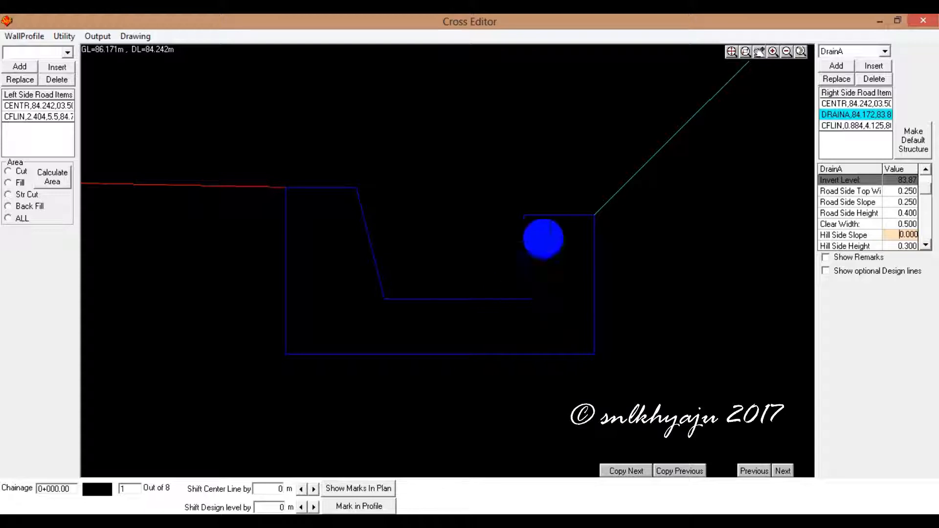
pyautogui.moveTo(544, 237); pyautogui.dragTo(526, 266)
pyautogui.write('0.25')
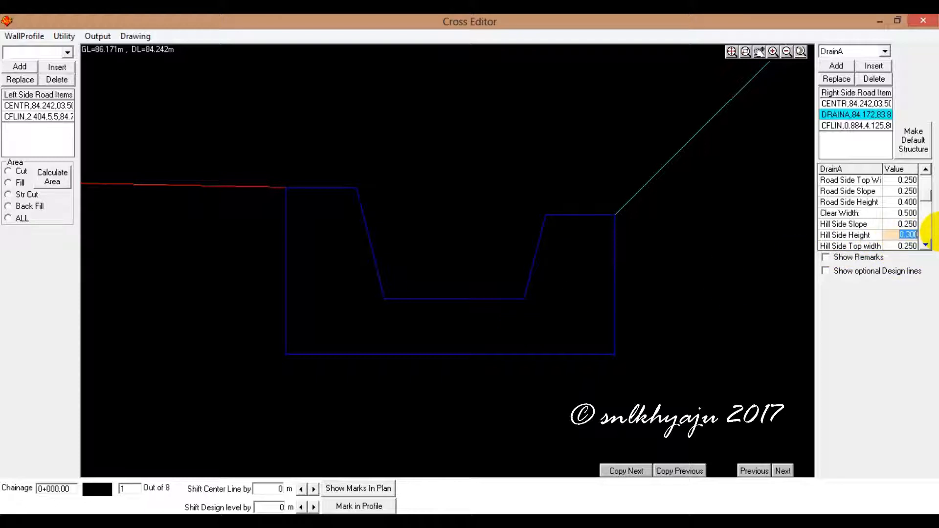
pyautogui.write('0.4')
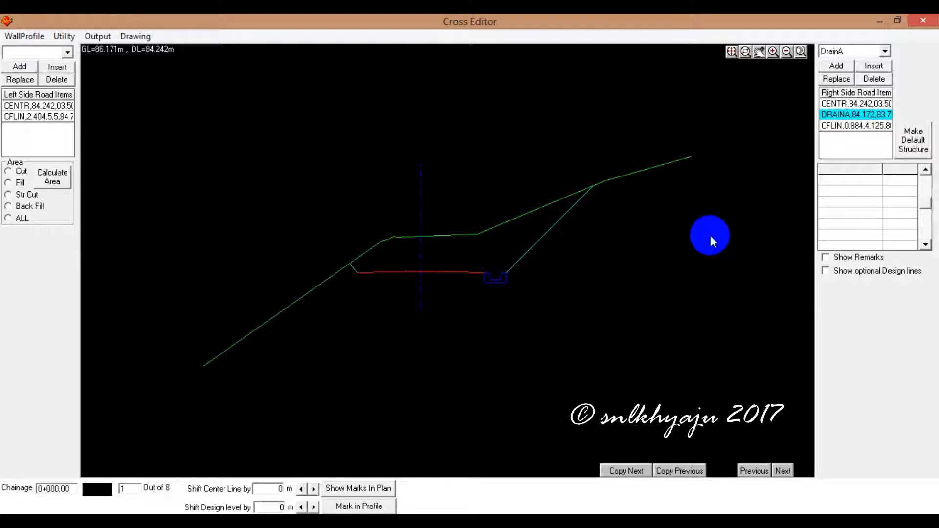
# Step: Scroll through the right-side structure list and select the GwBrtA gabion breast wall
pyautogui.click(885, 51)
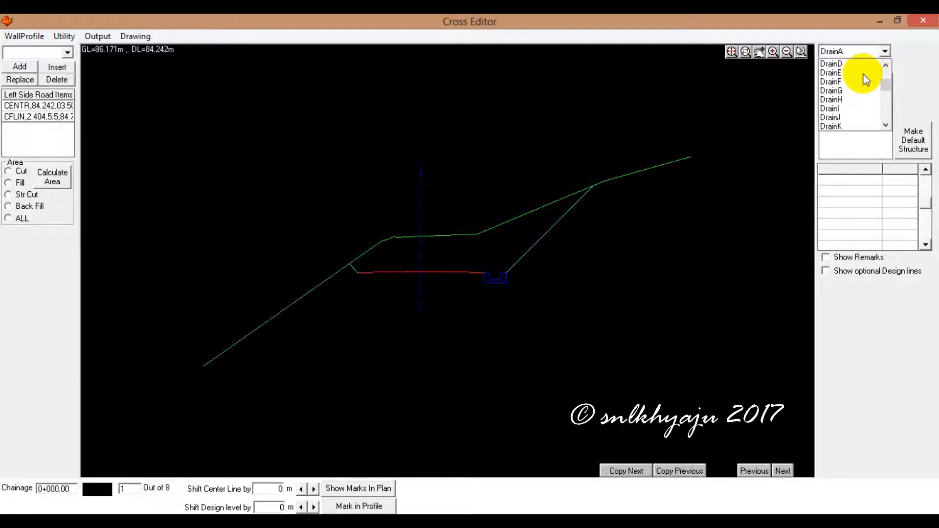
pyautogui.scroll(-3)
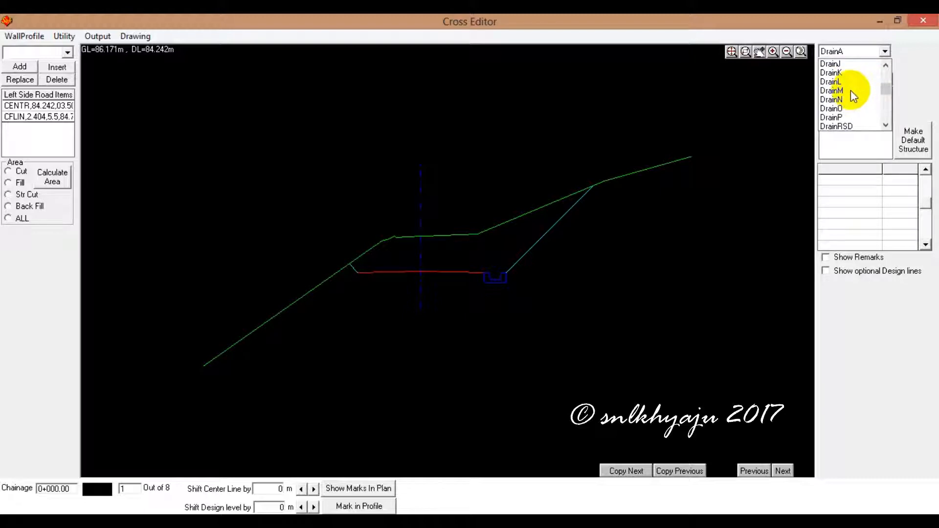
pyautogui.click(833, 91)
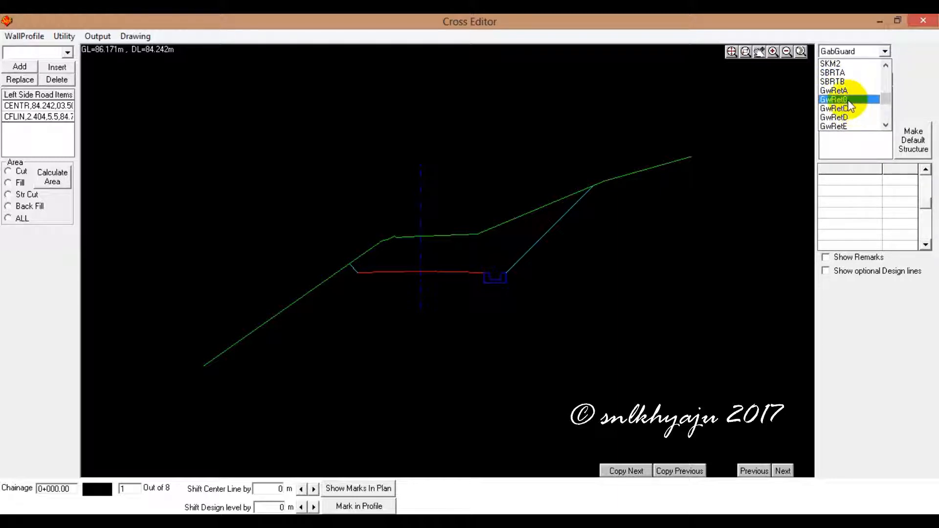
pyautogui.click(835, 90)
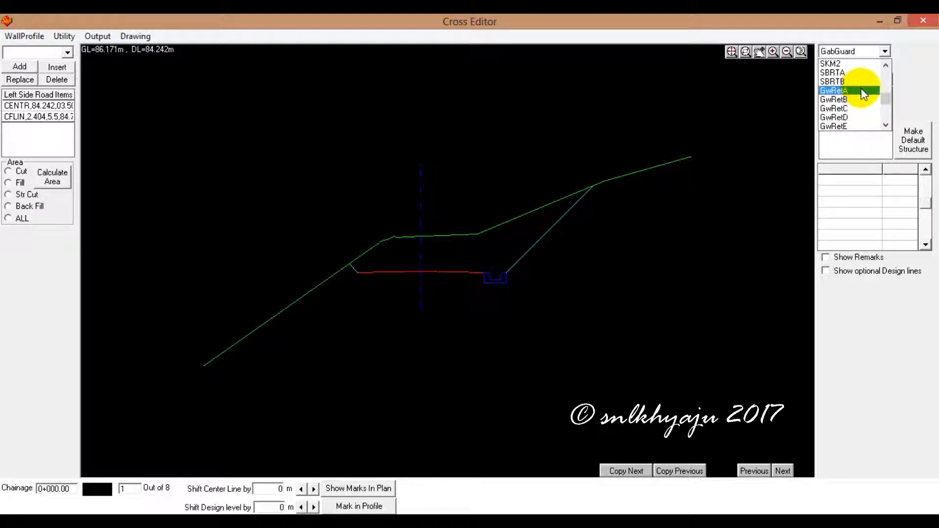
pyautogui.scroll(-3)
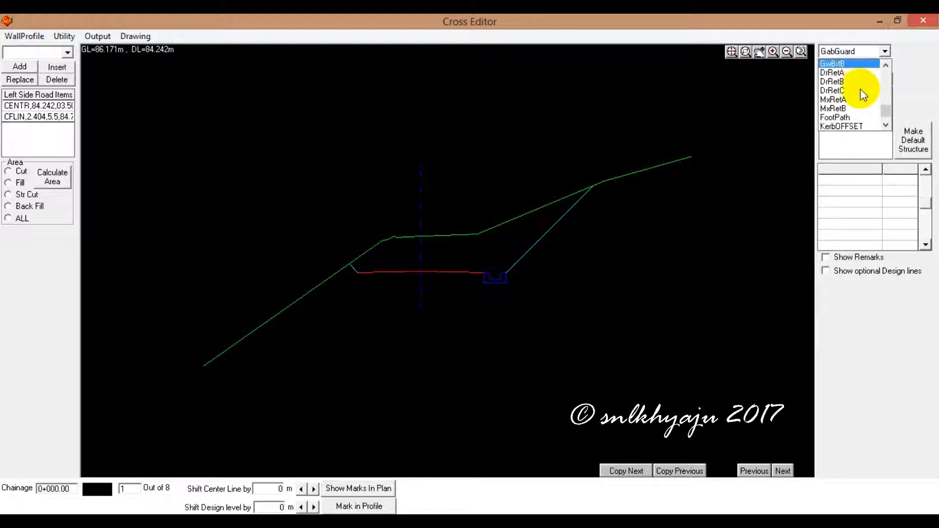
pyautogui.click(836, 91)
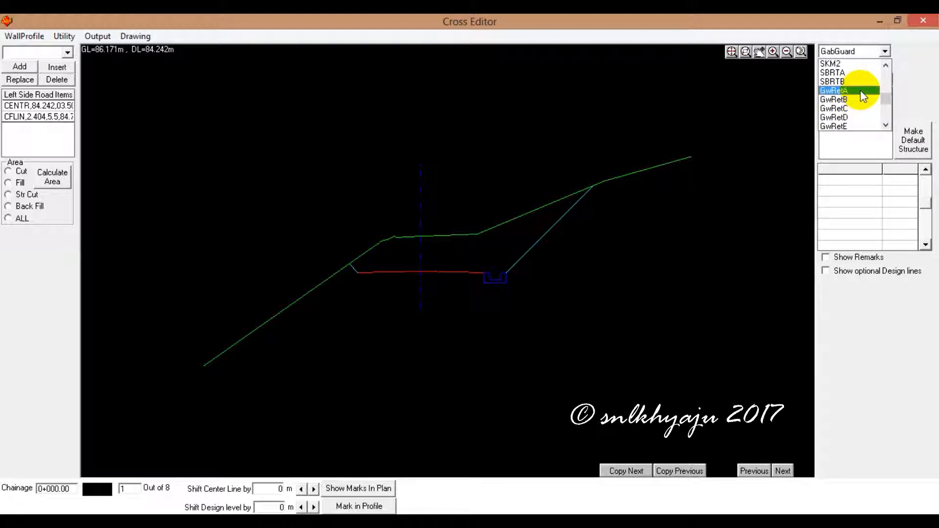
pyautogui.scroll(-3)
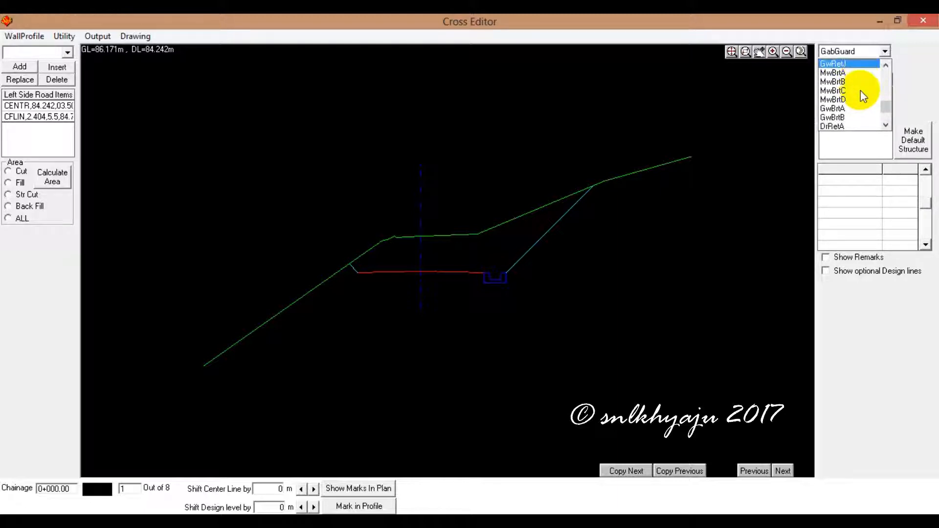
pyautogui.click(845, 91)
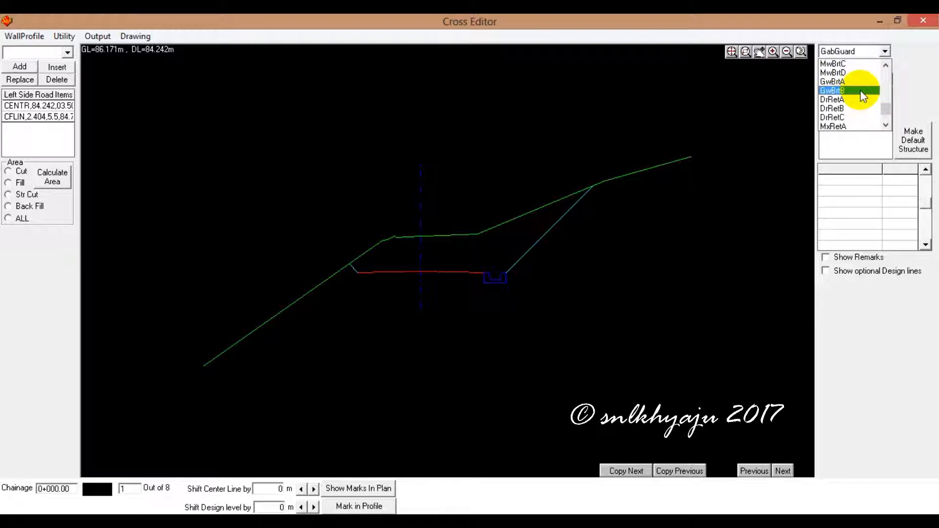
pyautogui.click(832, 81)
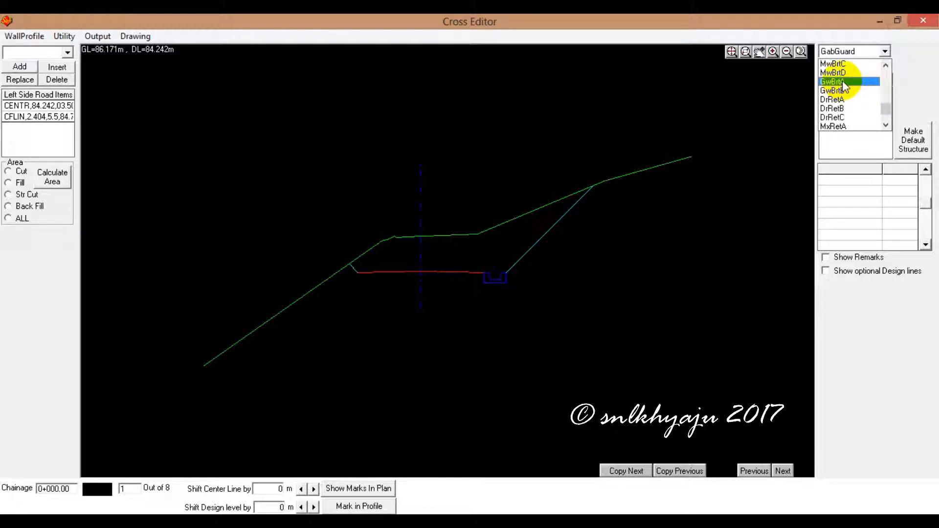
pyautogui.click(832, 81)
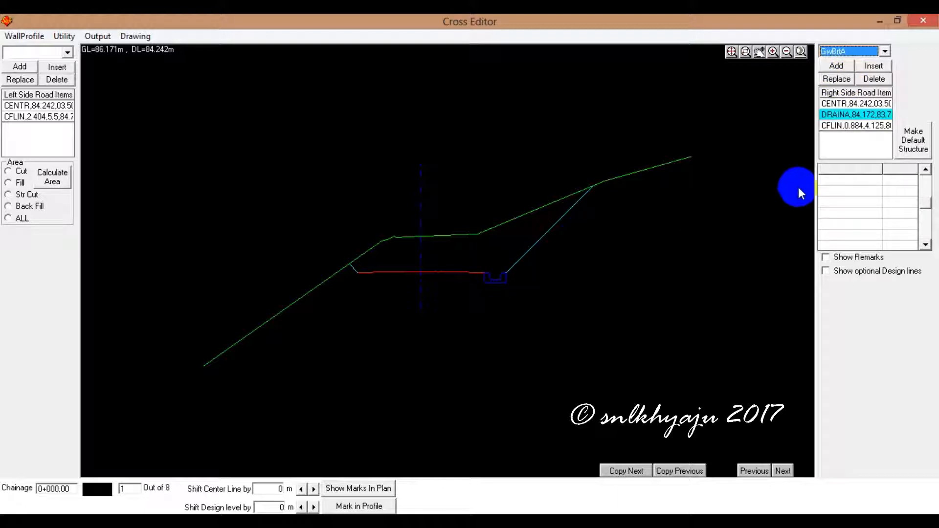
# Step: Insert a GwBrtA breast wall before the right CFLIN at 0+000, 2 m high with two layers
pyautogui.click(855, 125)
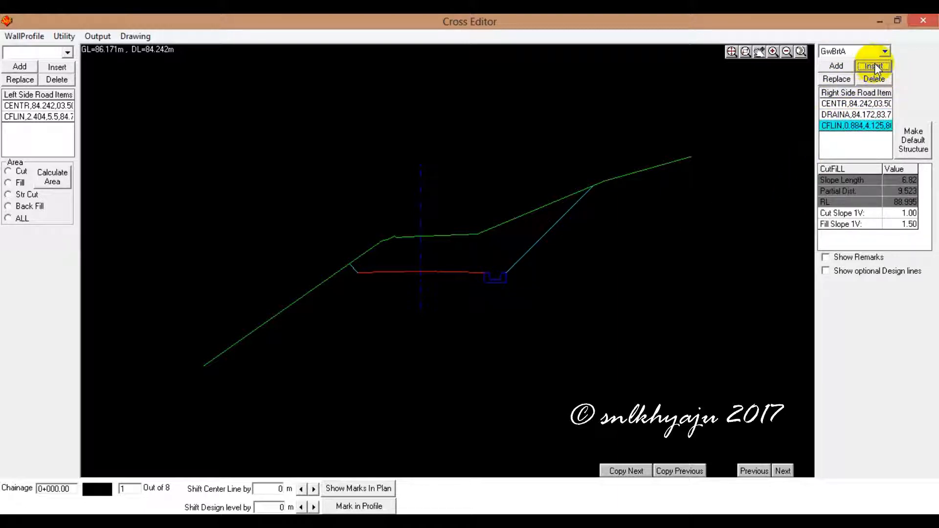
pyautogui.click(874, 66)
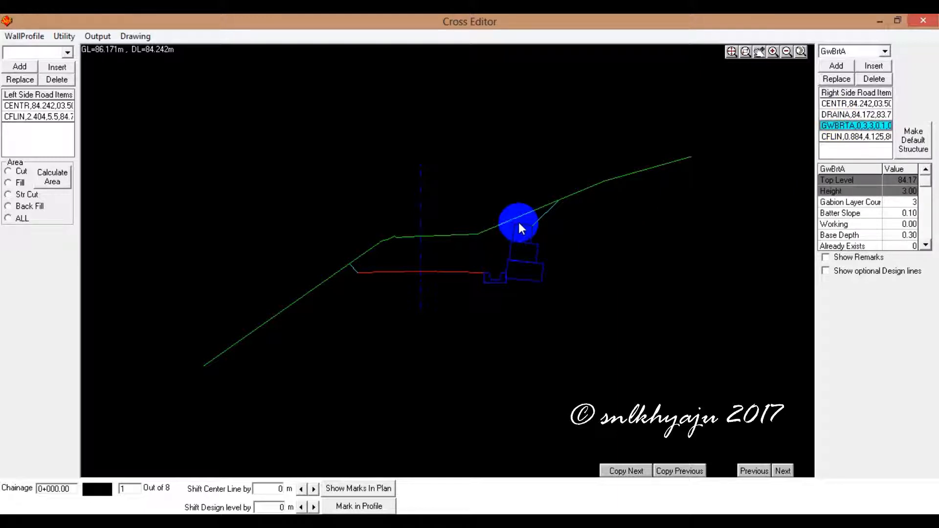
pyautogui.moveTo(517, 224); pyautogui.dragTo(514, 242)
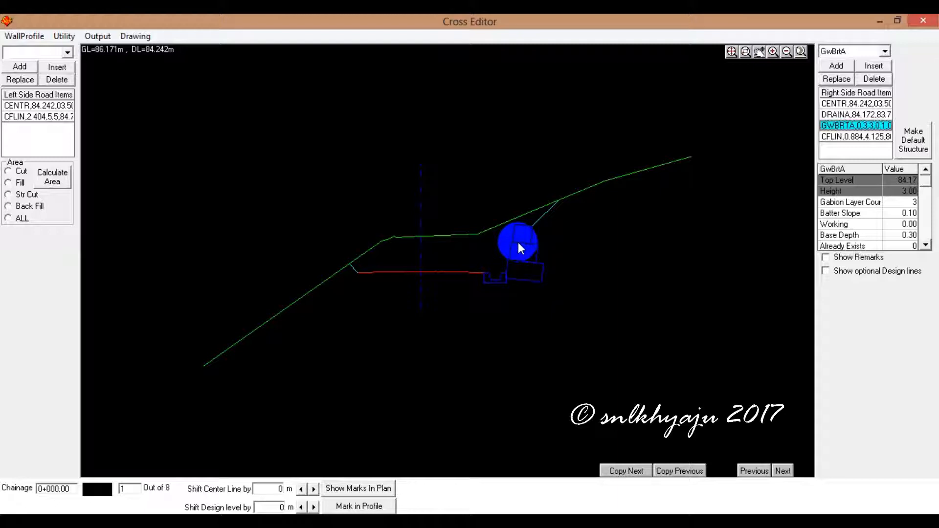
pyautogui.moveTo(518, 243); pyautogui.dragTo(526, 256)
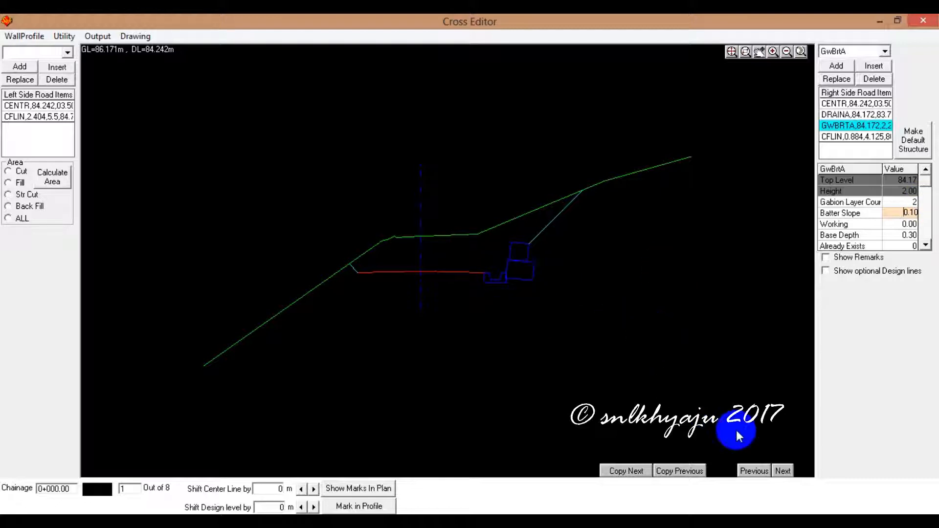
pyautogui.click(782, 472)
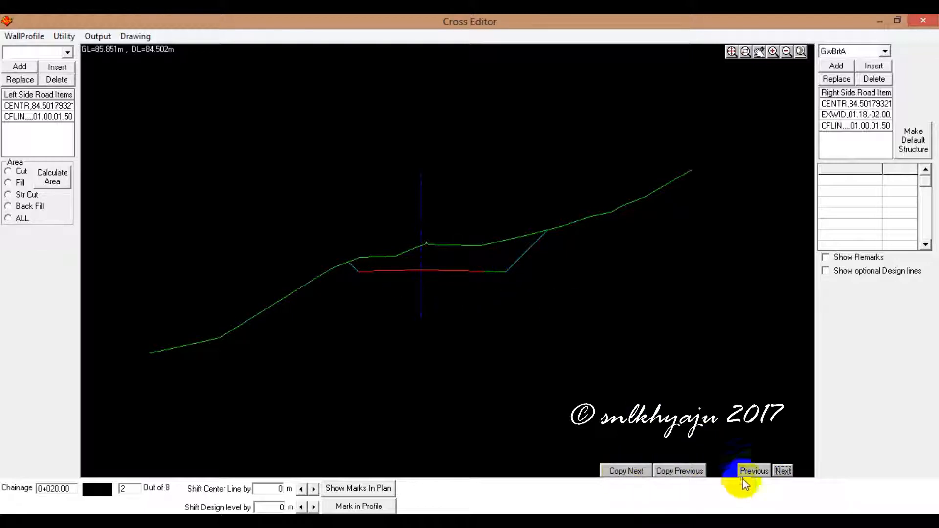
# Step: Copy Previous onto chainages 0+020 and 0+040, carrying over the drain and breast wall
pyautogui.click(754, 470)
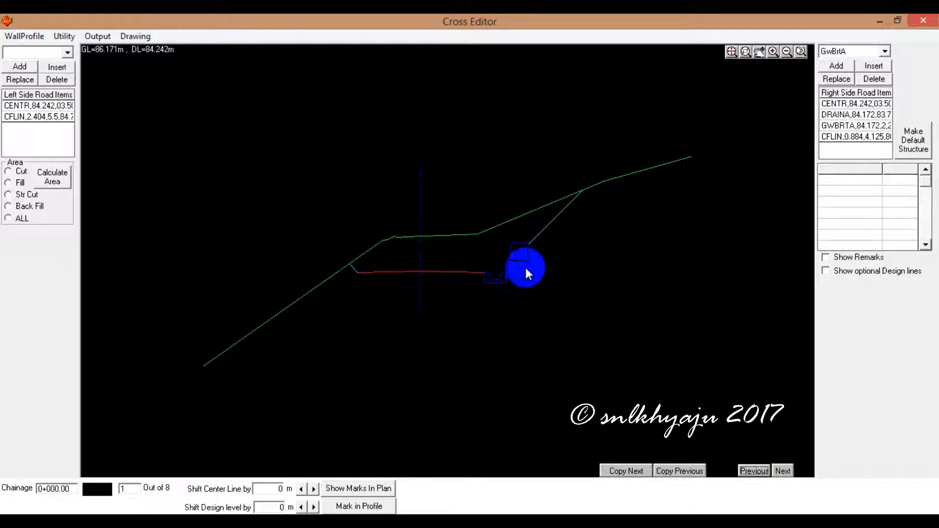
pyautogui.click(782, 471)
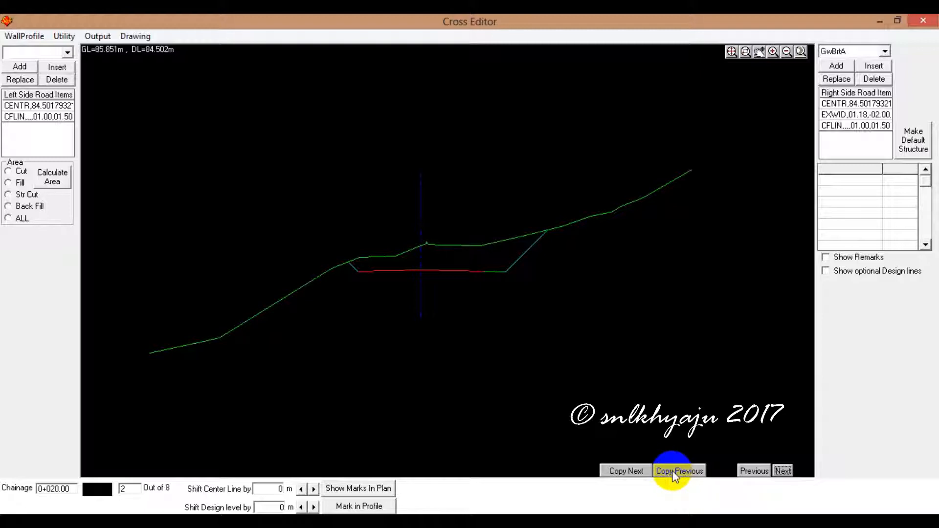
pyautogui.click(680, 470)
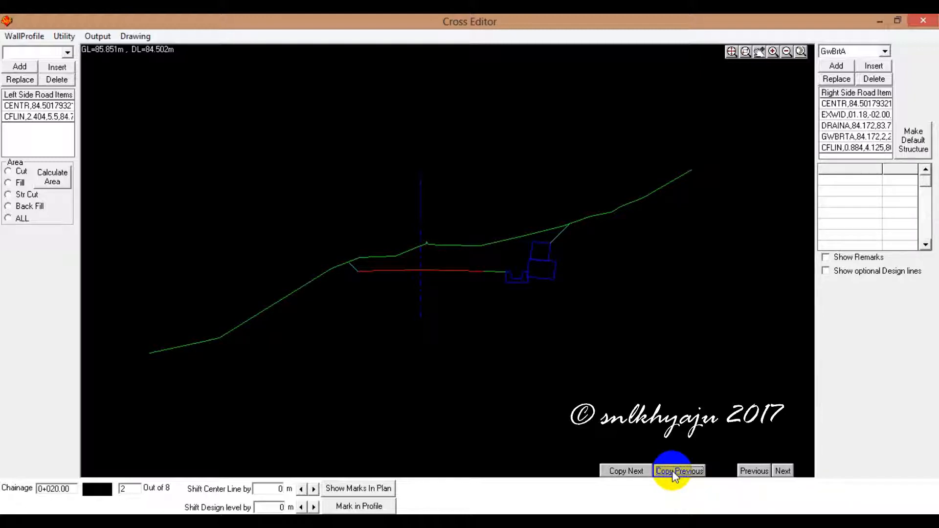
pyautogui.click(782, 470)
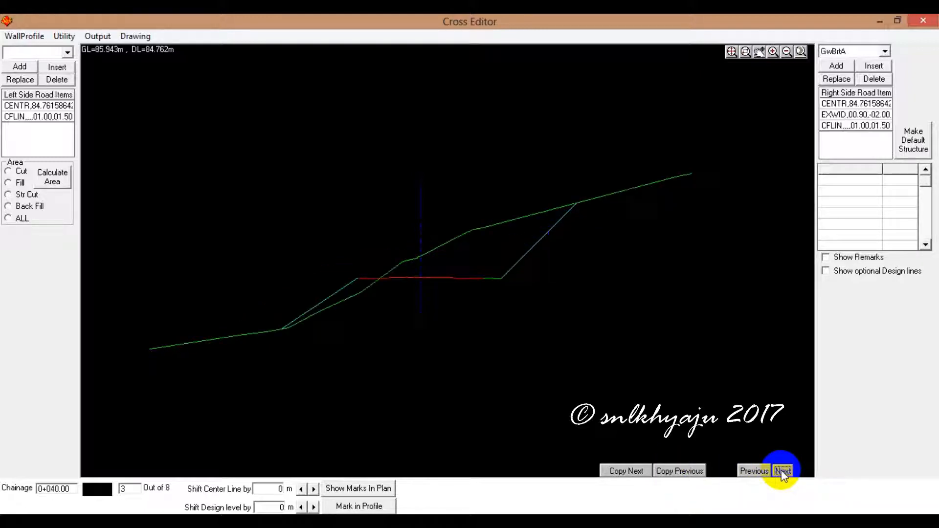
pyautogui.click(782, 472)
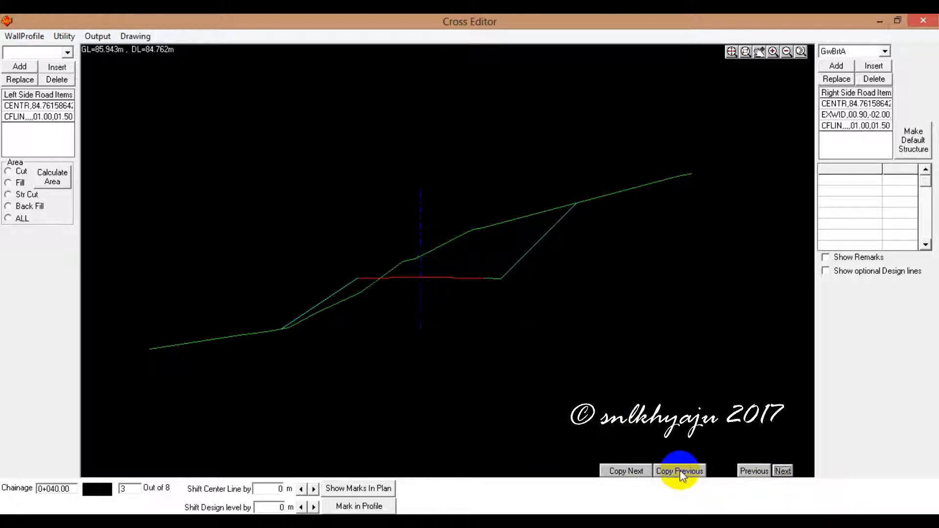
pyautogui.click(679, 471)
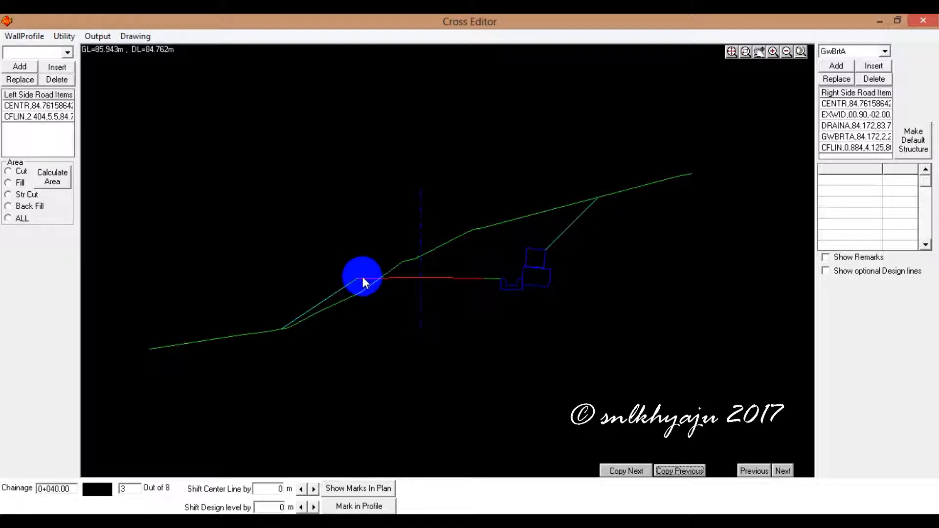
# Step: Choose GwRetA and insert it before the left CFLIN at chainage 0+040
pyautogui.click(67, 52)
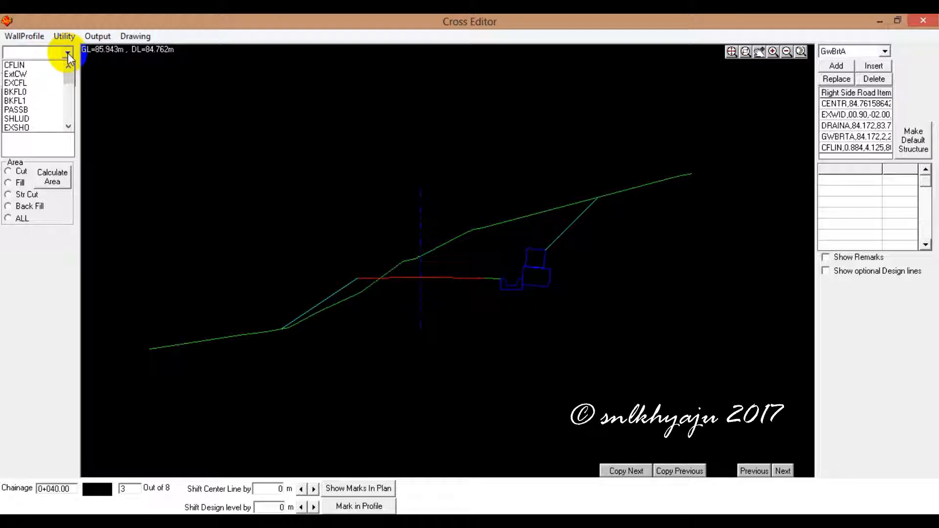
pyautogui.click(33, 102)
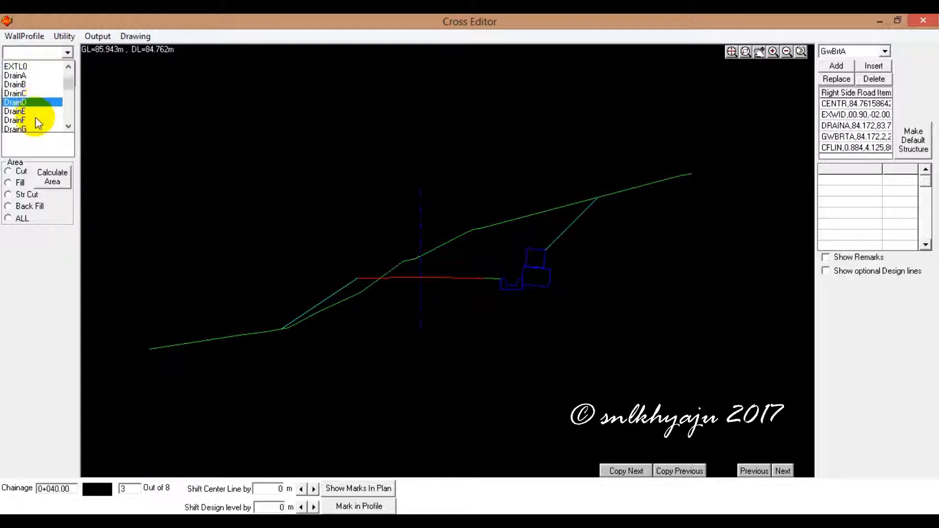
pyautogui.scroll(-3)
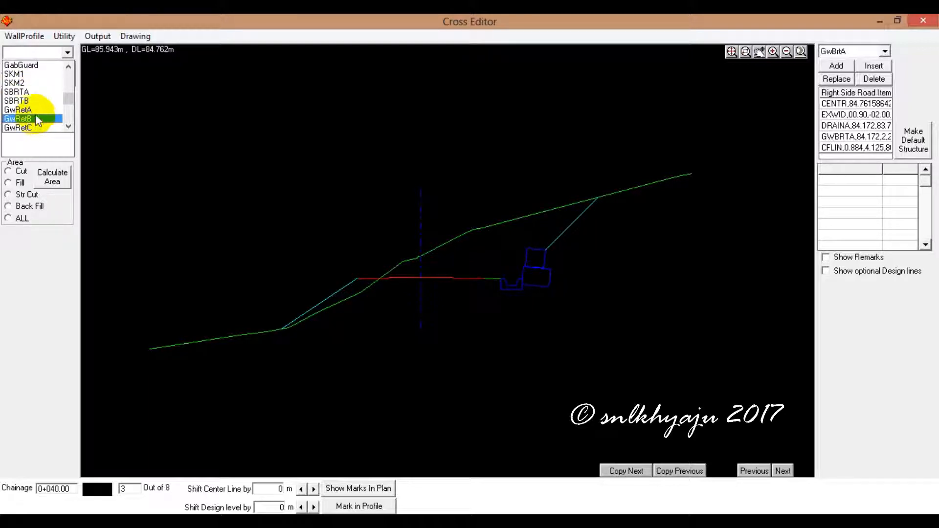
pyautogui.click(19, 110)
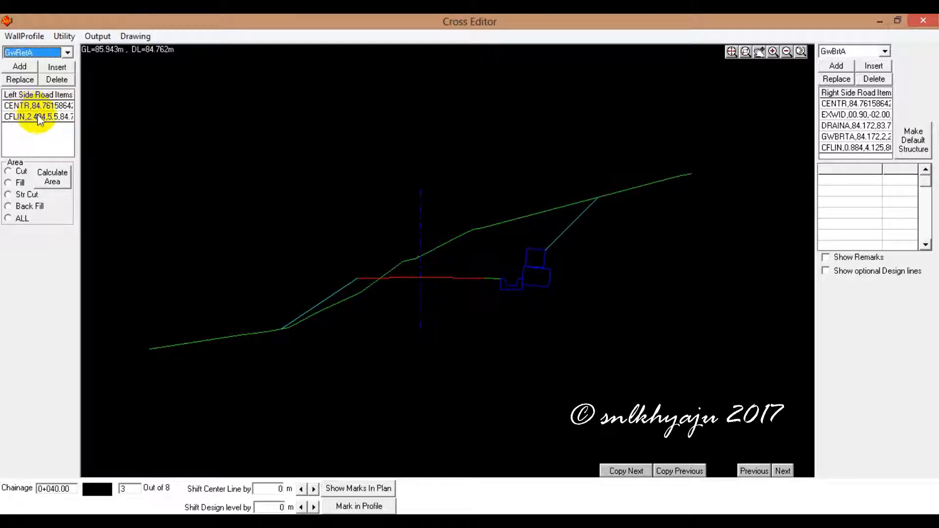
pyautogui.click(37, 117)
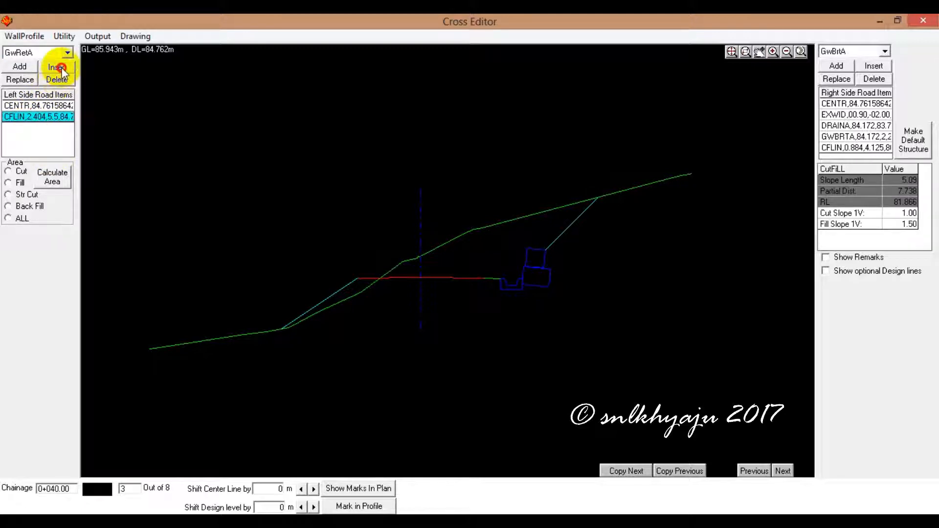
pyautogui.click(57, 67)
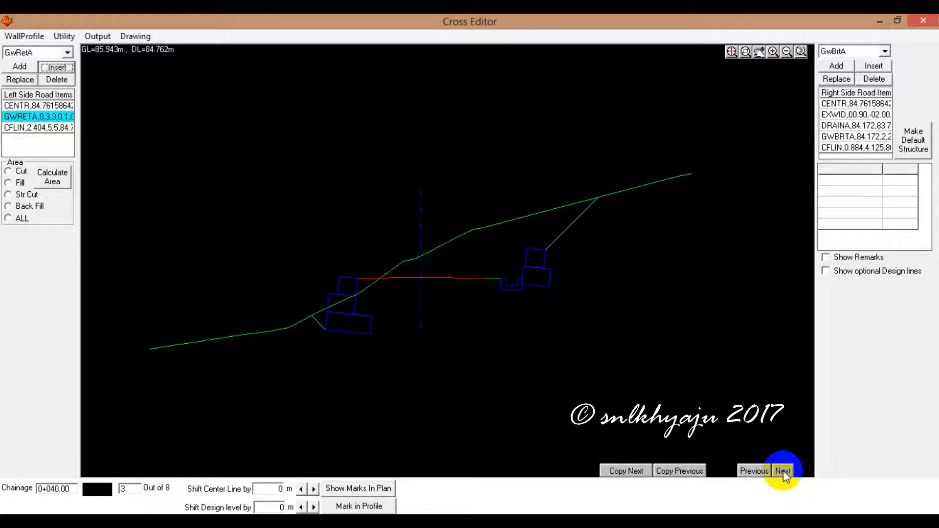
# Step: Copy section 3 onto 0+060 and select its left GwRetA wall for a 4 m, four-layer edit
pyautogui.click(783, 471)
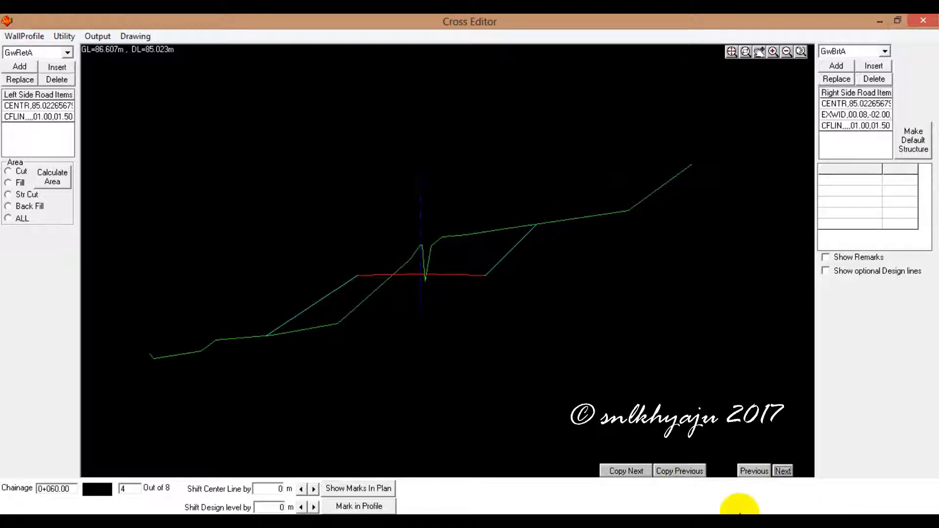
pyautogui.click(680, 471)
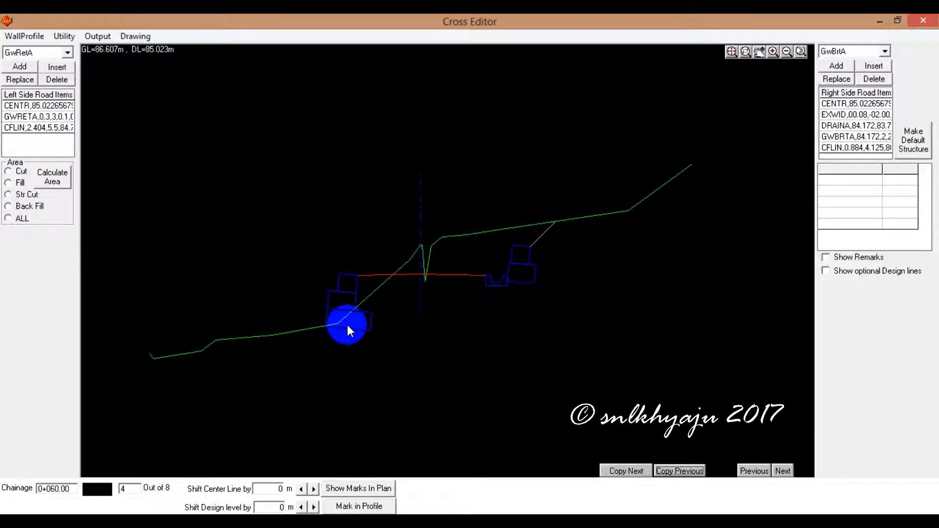
pyautogui.moveTo(347, 320); pyautogui.dragTo(274, 314)
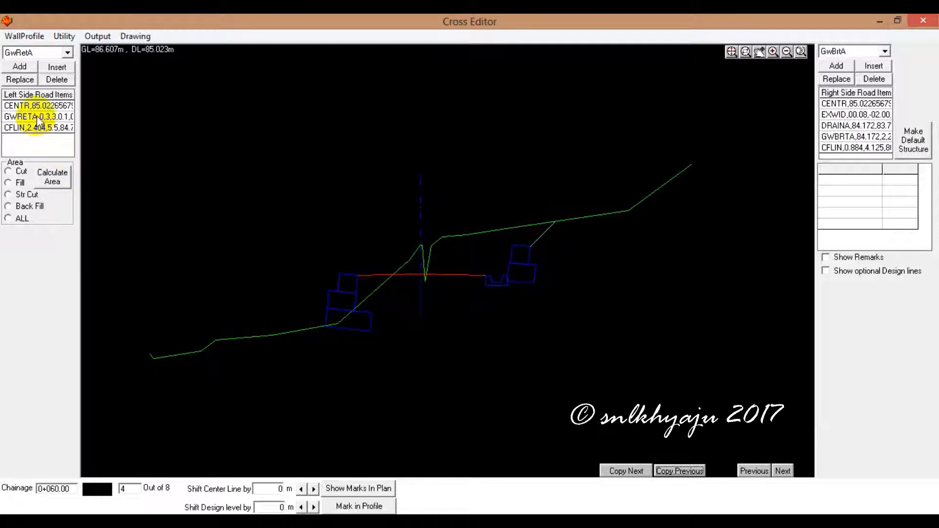
pyautogui.click(37, 117)
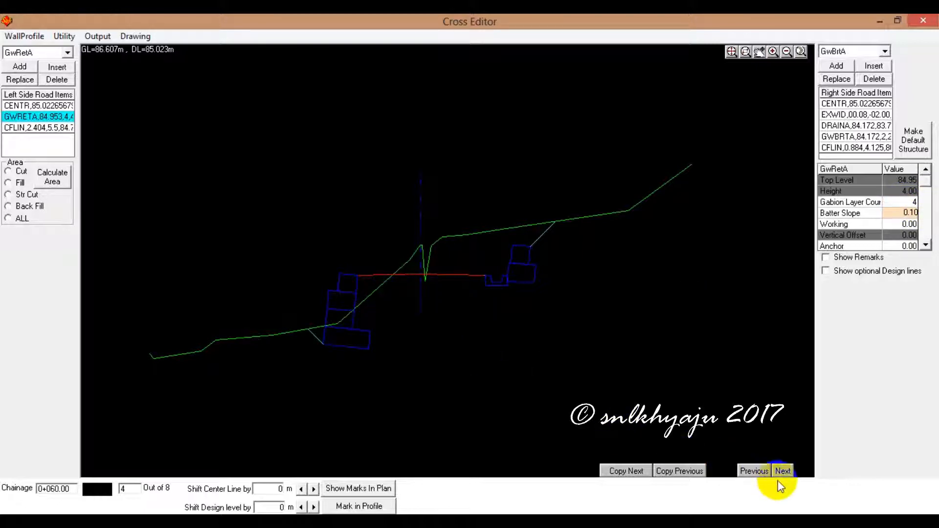
# Step: Advance to chainage 0+100 and copy the previous section's walls and drain onto it
pyautogui.click(783, 472)
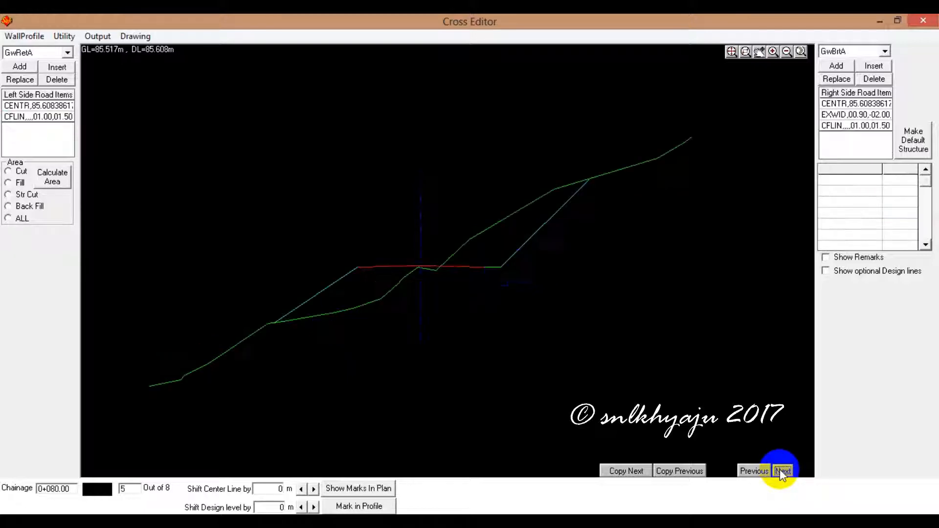
pyautogui.click(782, 470)
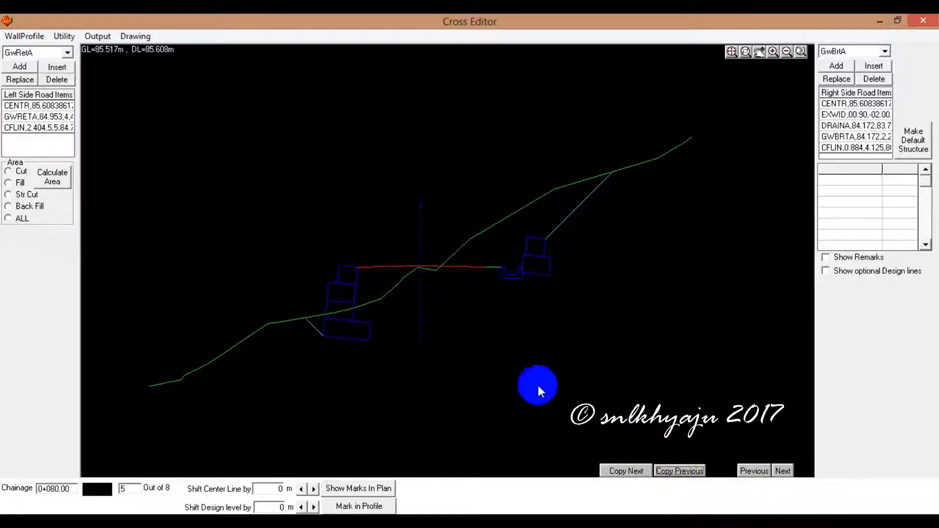
pyautogui.click(783, 472)
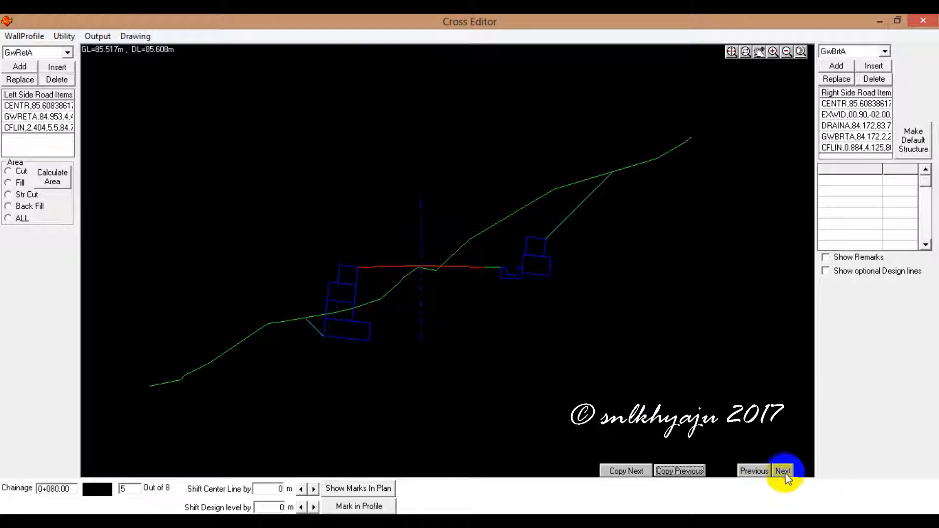
pyautogui.click(783, 471)
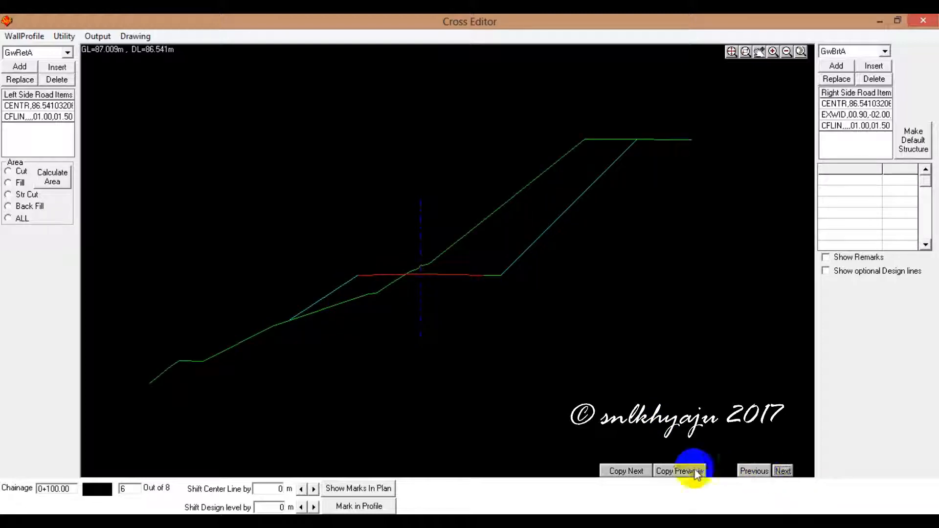
pyautogui.click(680, 471)
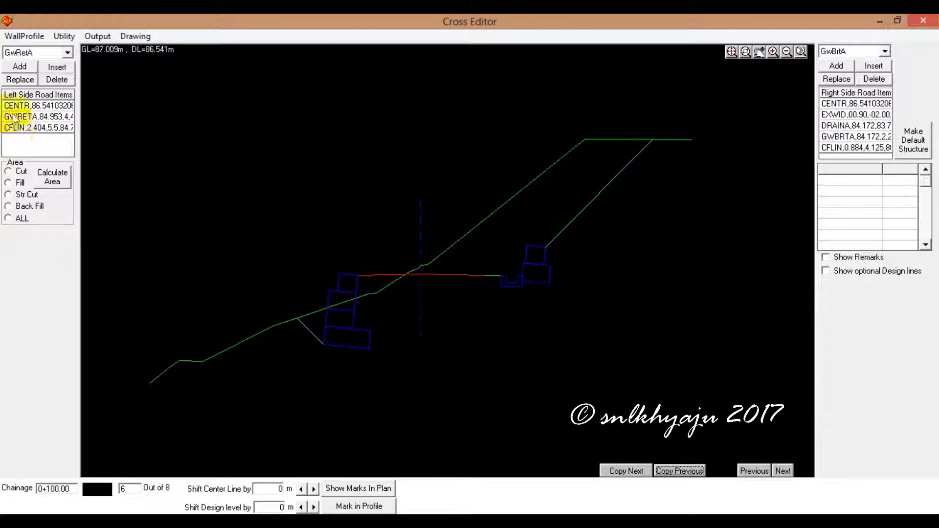
# Step: Set the left GwRetA retaining wall's gabion layer count to 3
pyautogui.click(37, 117)
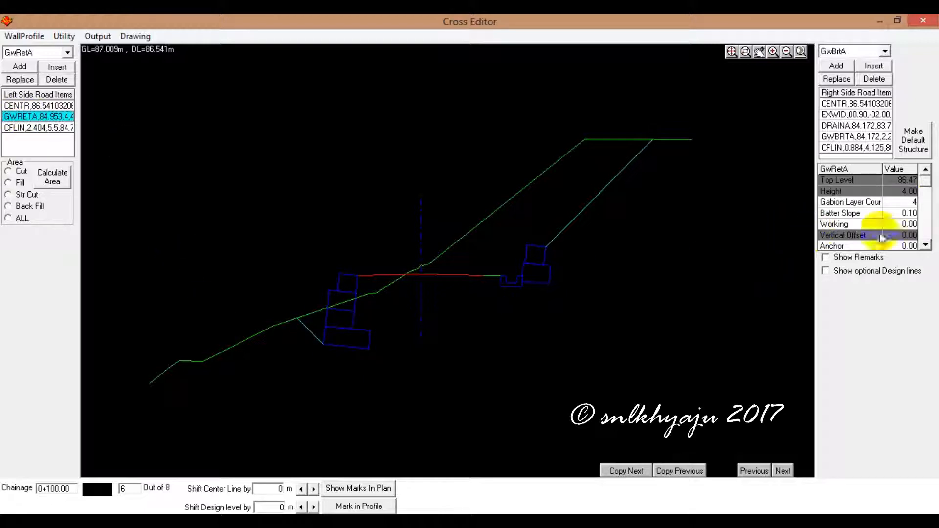
pyautogui.click(851, 202)
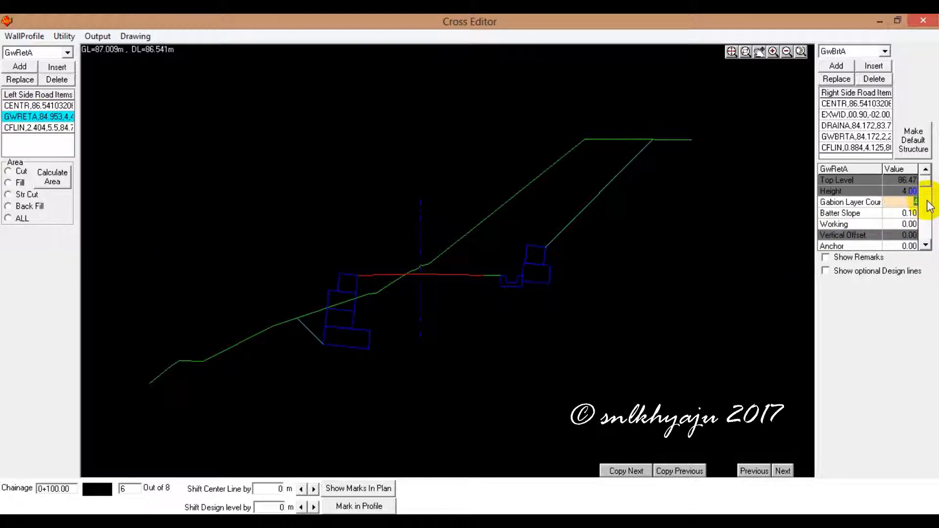
pyautogui.click(928, 206)
pyautogui.write('3')
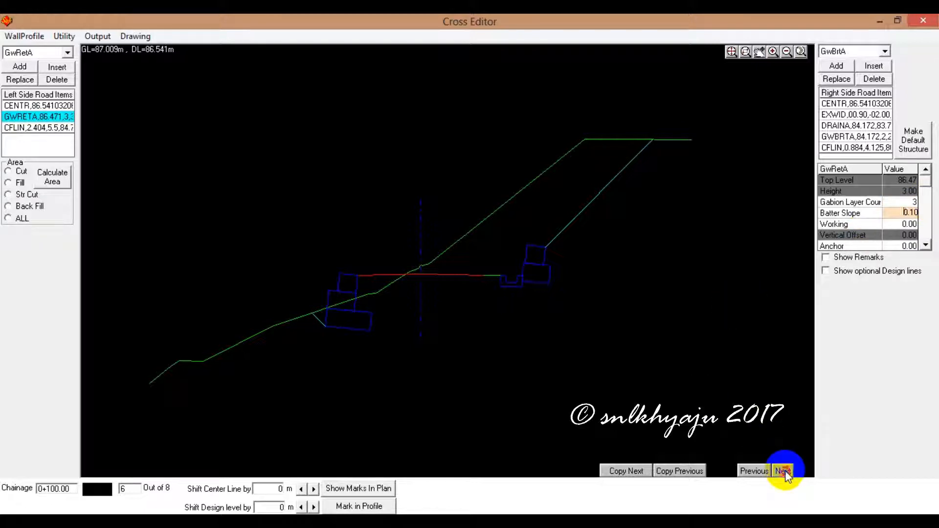
# Step: Copy the previous structures onto chainage 0+120 and delete its right cut-fill line
pyautogui.click(783, 472)
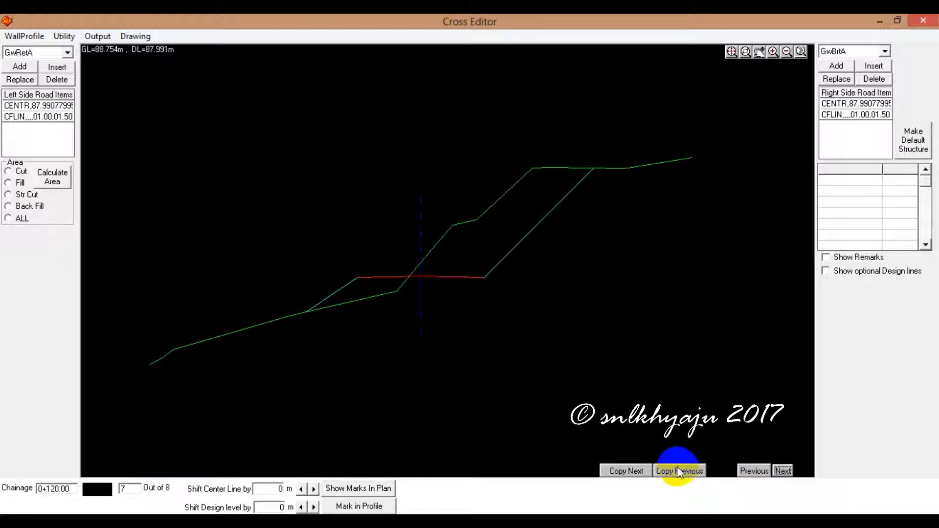
pyautogui.click(680, 471)
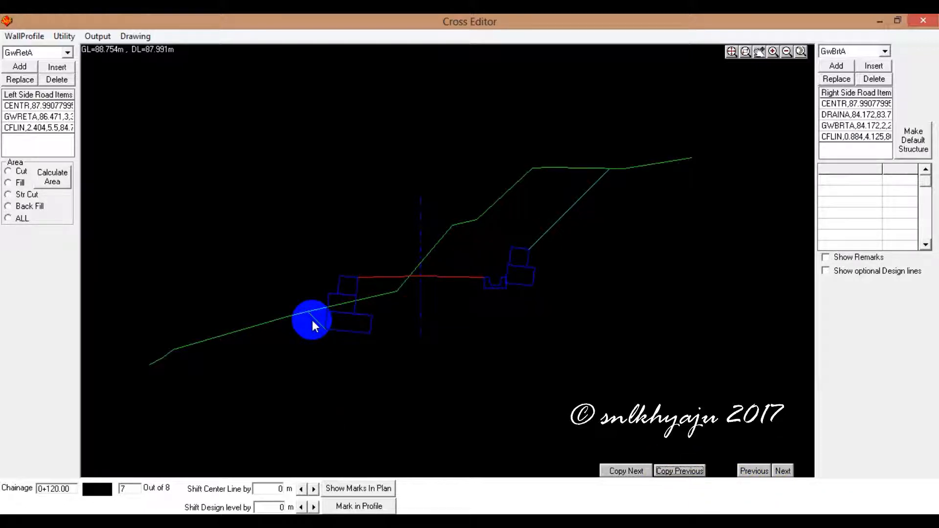
pyautogui.click(854, 136)
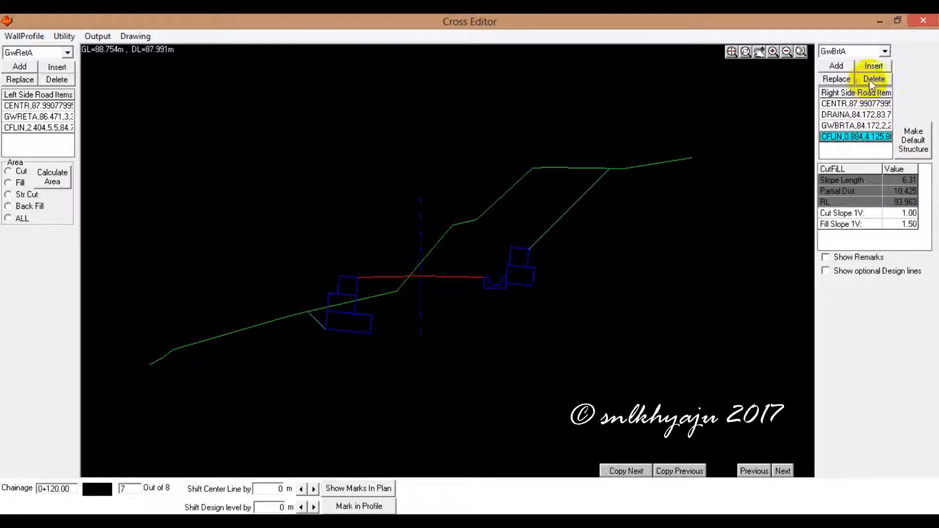
pyautogui.click(874, 78)
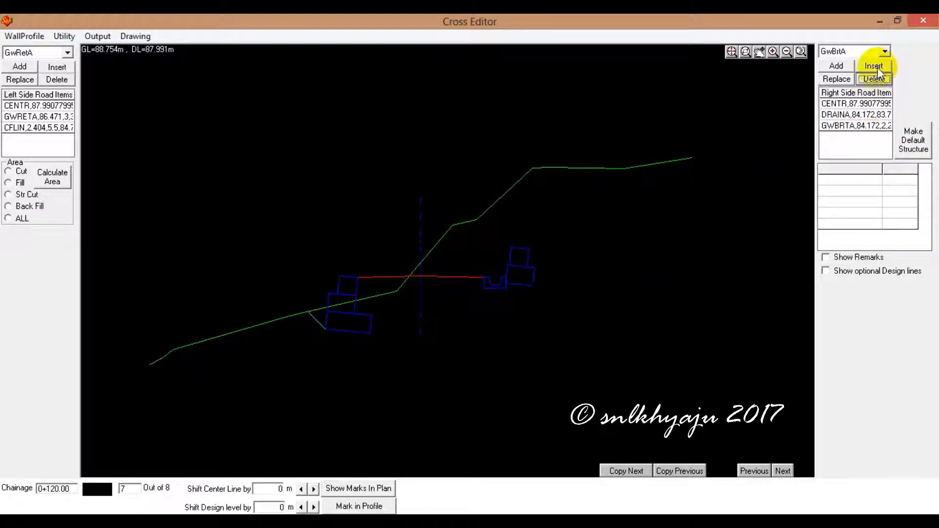
# Step: Add a fresh right-side CFLIN cut-fill line, then remove the left cut-fill line
pyautogui.click(884, 51)
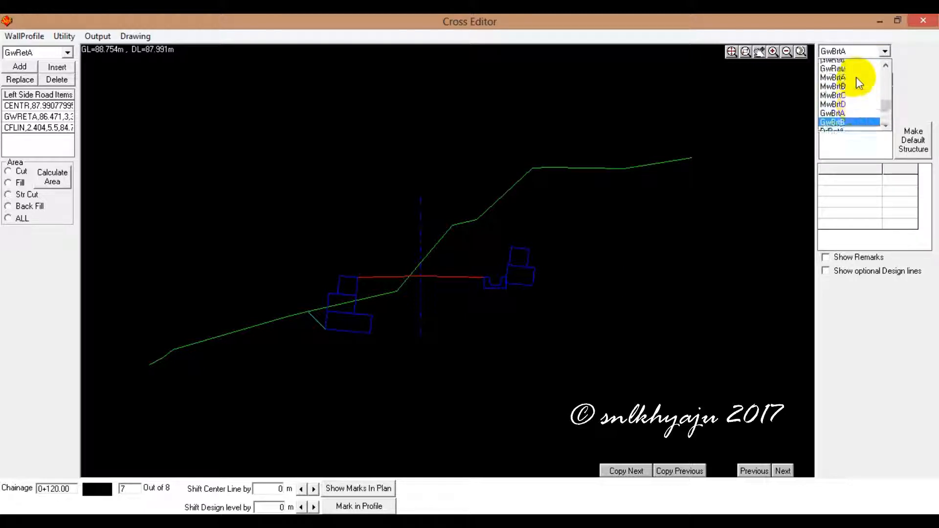
pyautogui.scroll(-3)
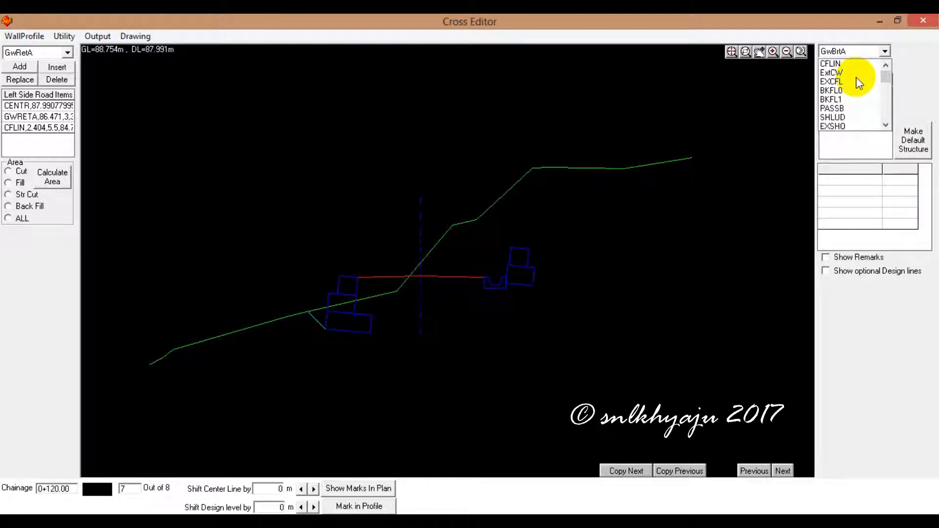
pyautogui.click(832, 63)
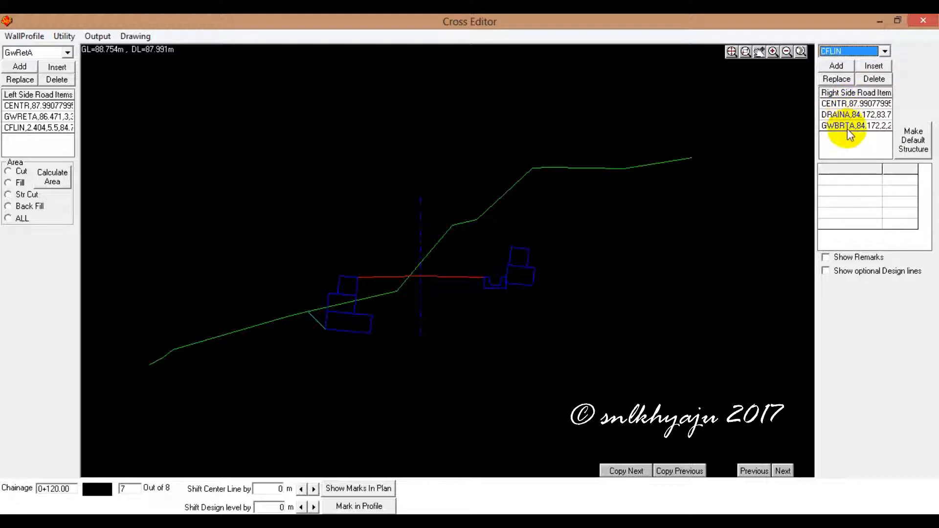
pyautogui.click(836, 66)
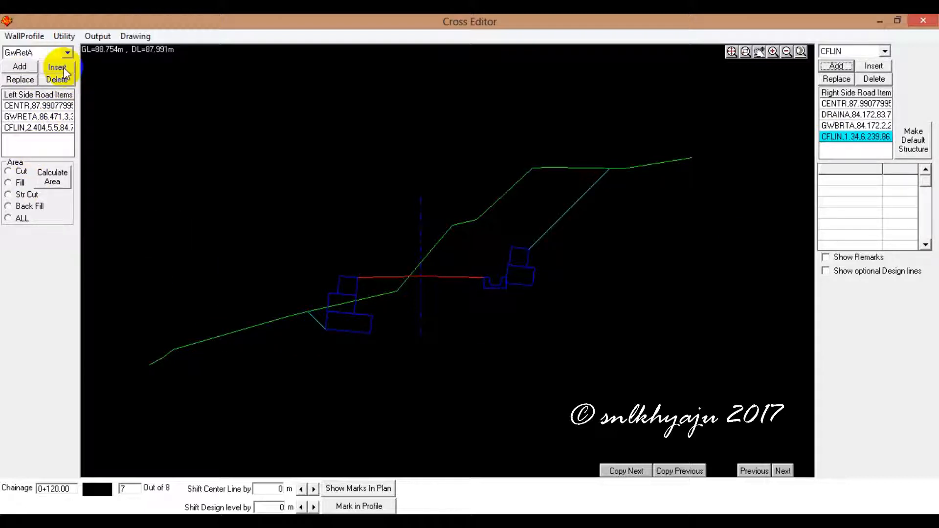
pyautogui.click(37, 127)
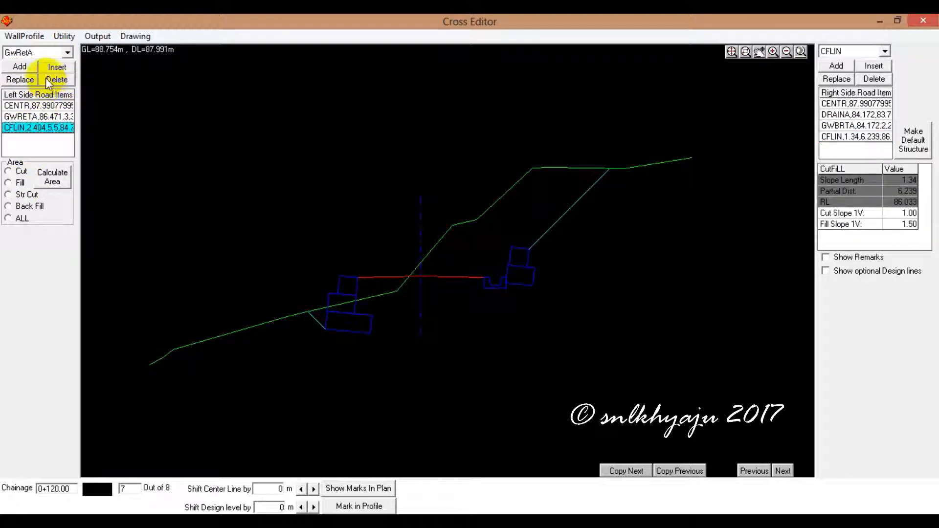
pyautogui.click(57, 79)
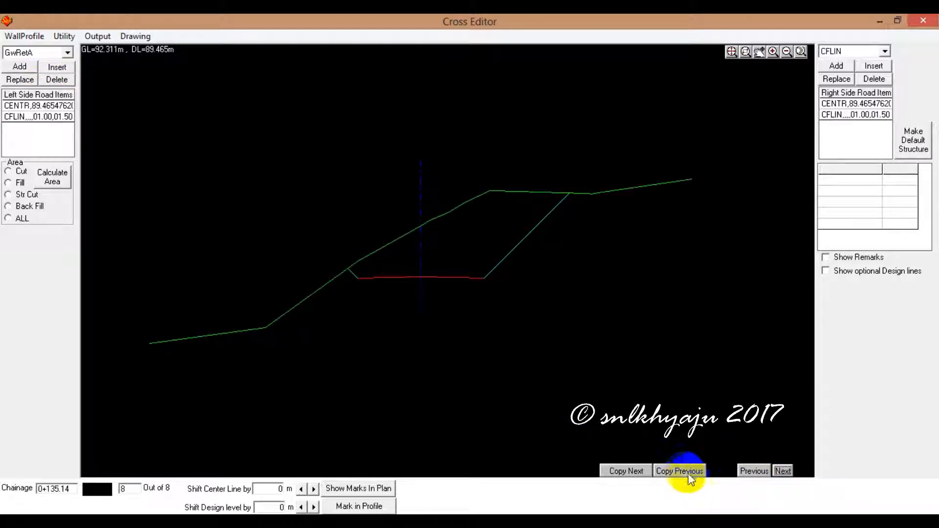
# Step: Copy structures onto 0+135.14, delete the left GwRetA wall, then add and remove a trial GwBrtA
pyautogui.click(679, 471)
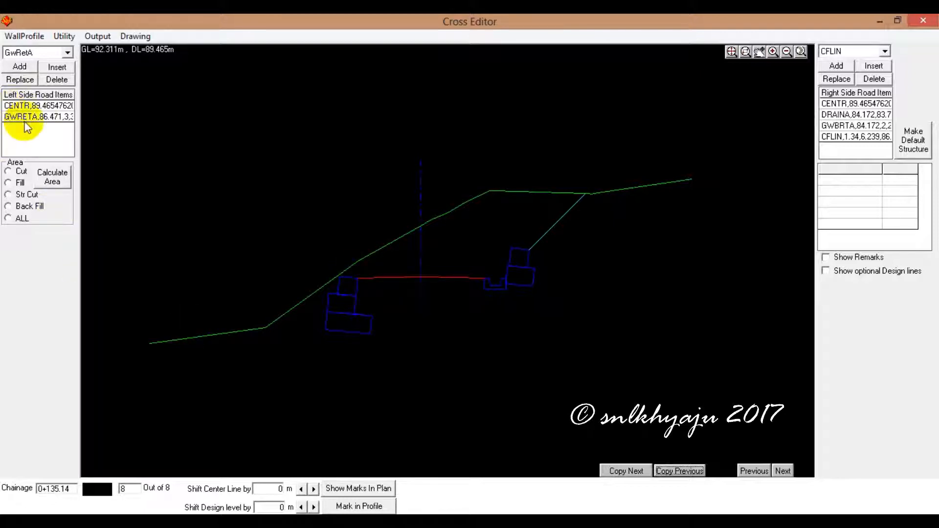
pyautogui.click(56, 79)
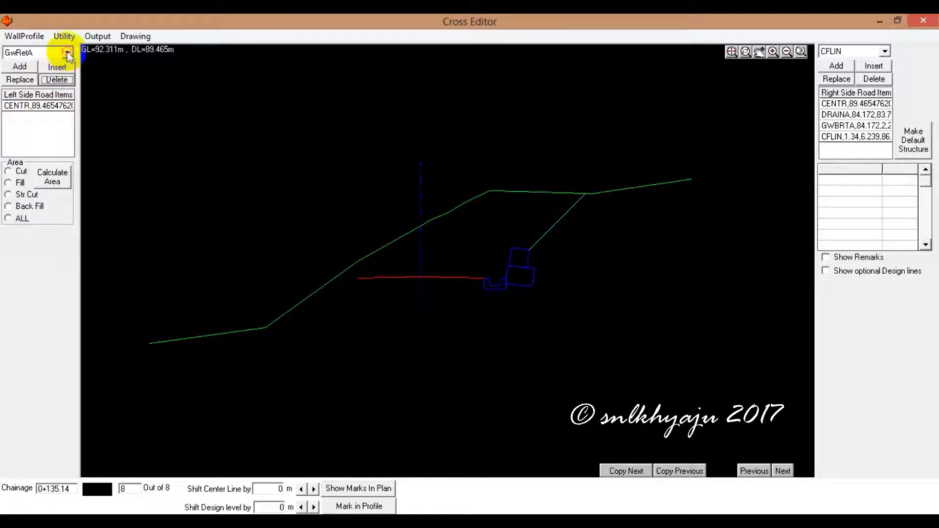
pyautogui.click(67, 52)
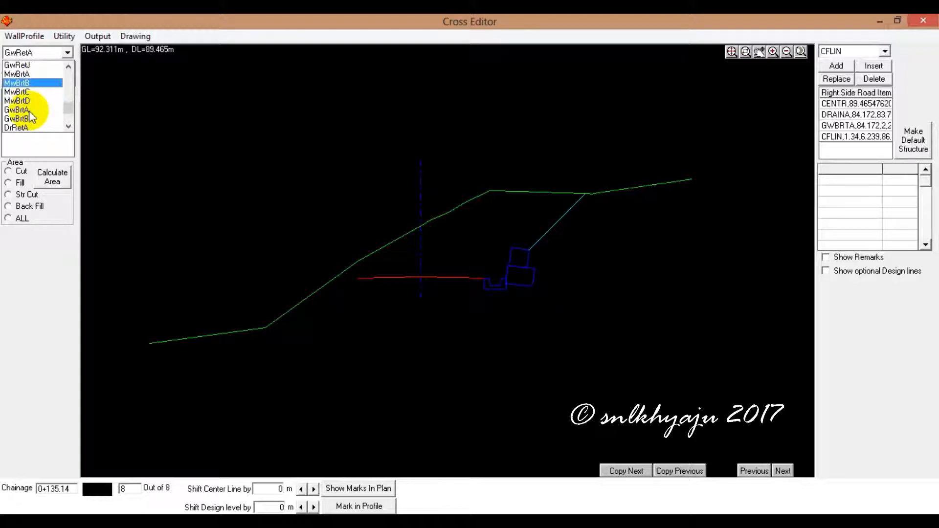
pyautogui.click(18, 110)
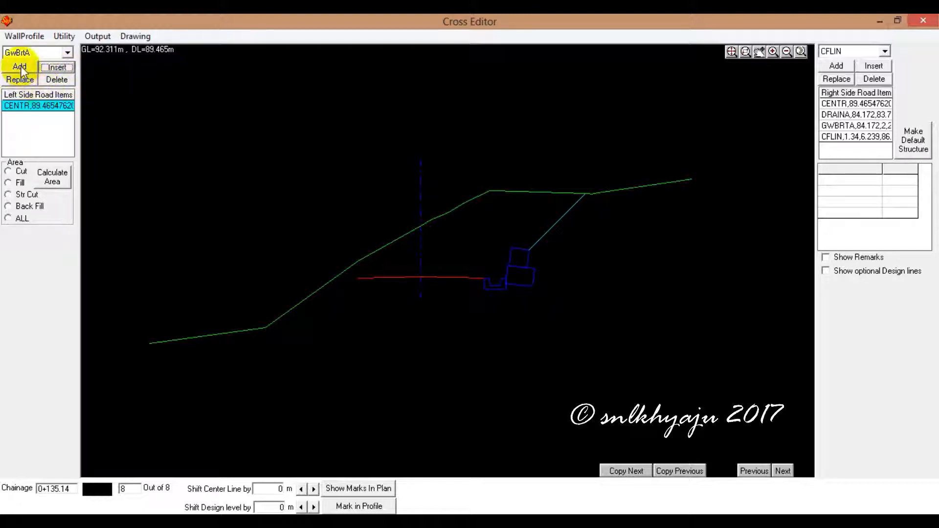
pyautogui.click(20, 67)
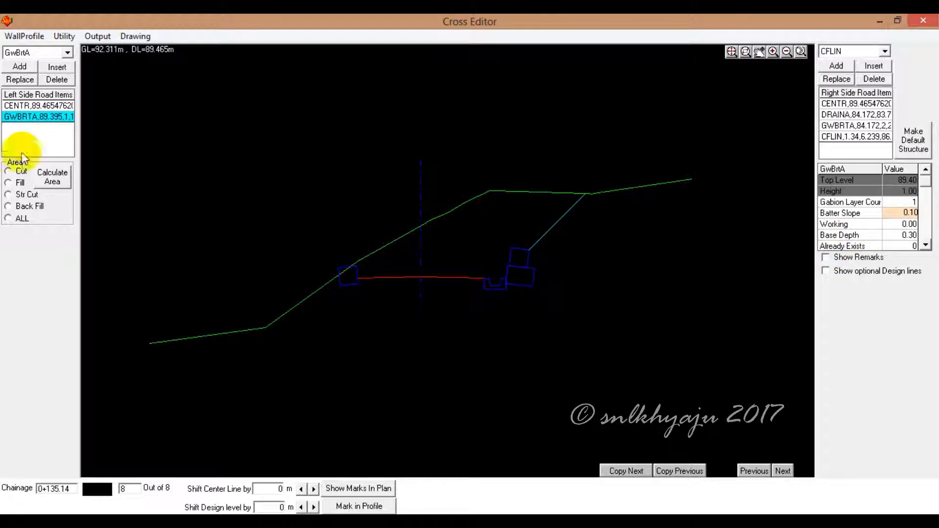
pyautogui.click(56, 79)
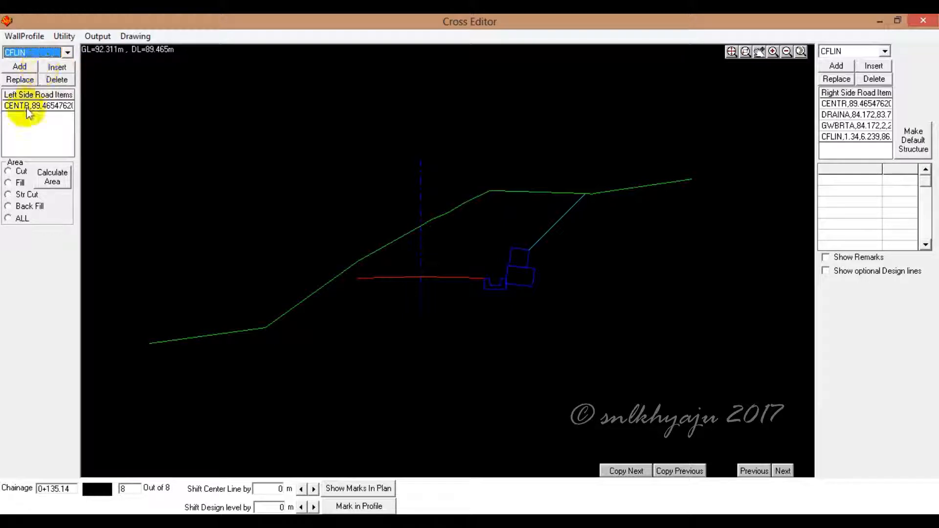
# Step: Add a left-side CFLIN cut-fill line after the centreline item at chainage 0+135.14
pyautogui.click(19, 67)
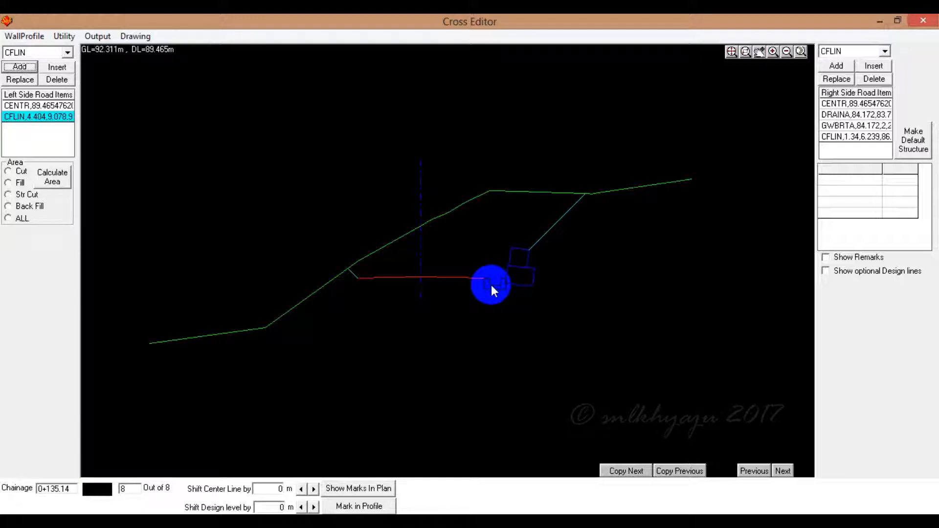
pyautogui.moveTo(492, 285); pyautogui.dragTo(510, 275)
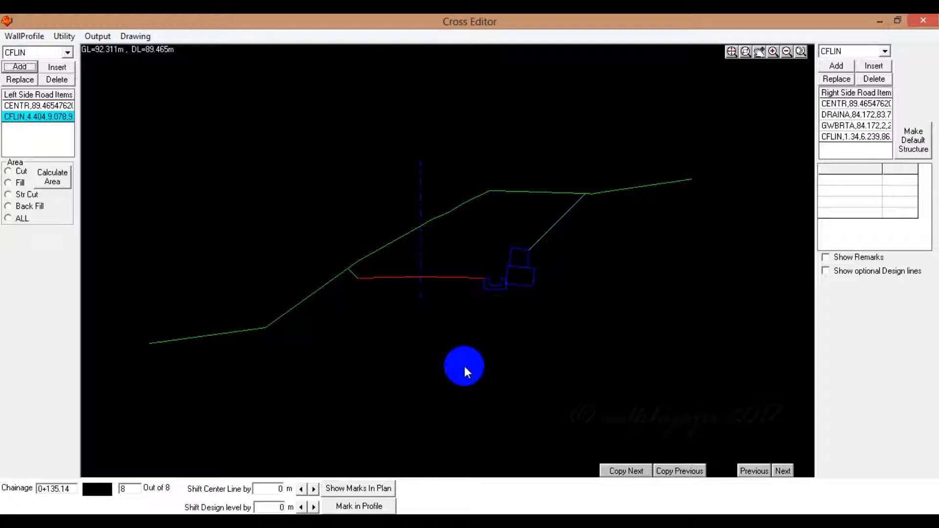
pyautogui.moveTo(365, 304)
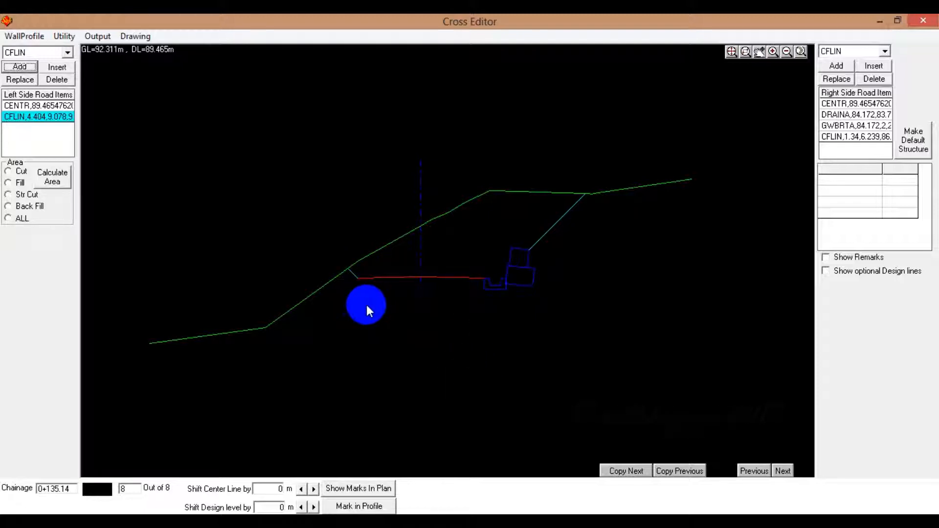
pyautogui.moveTo(392, 305)
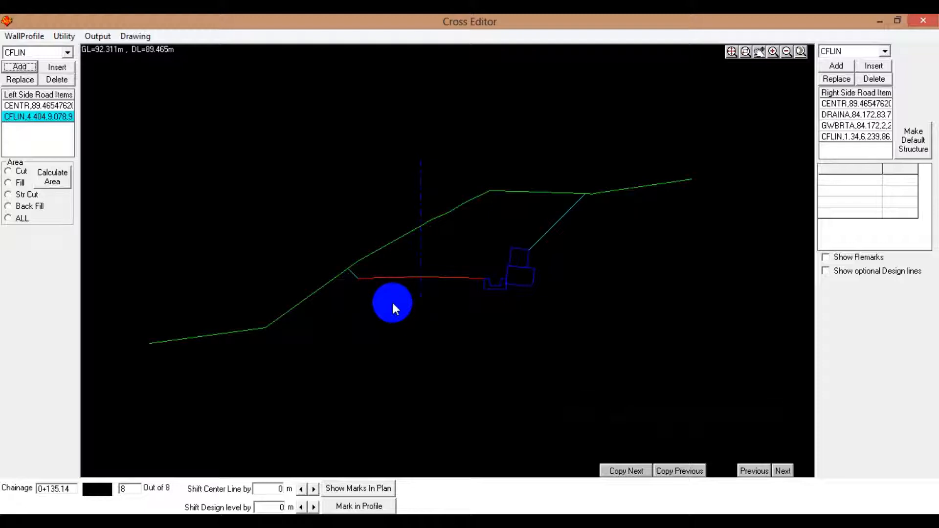